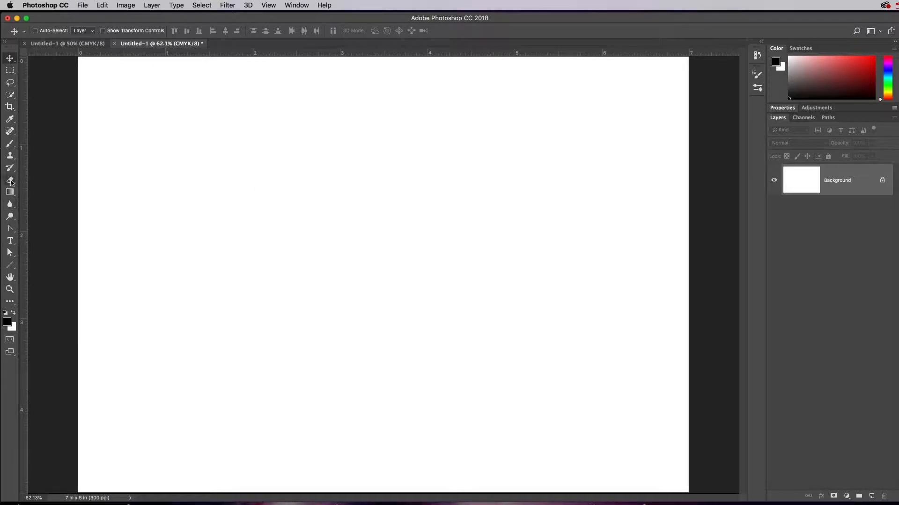
mouse_move(103, 165)
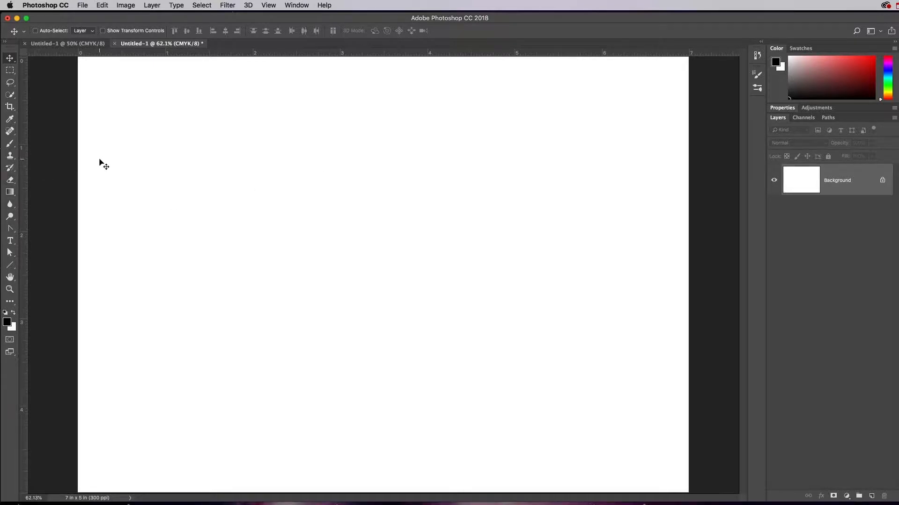
mouse_move(76, 168)
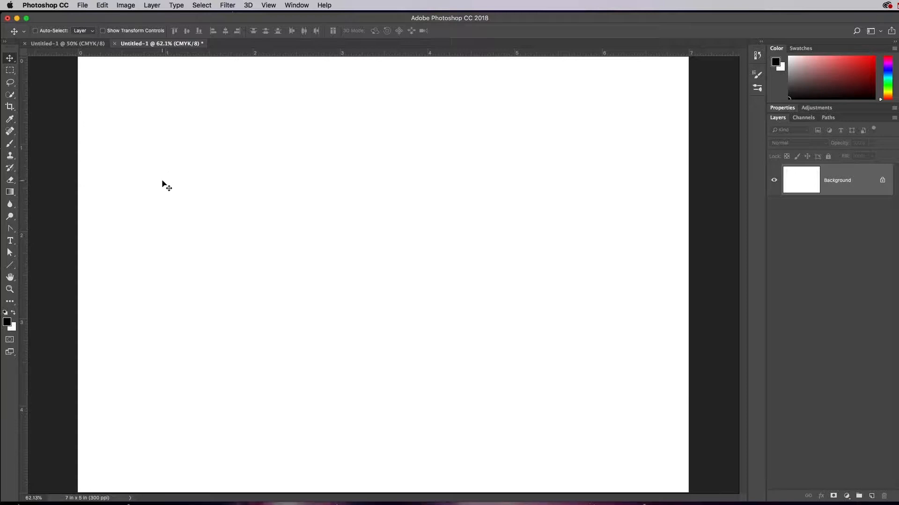
mouse_move(359, 147)
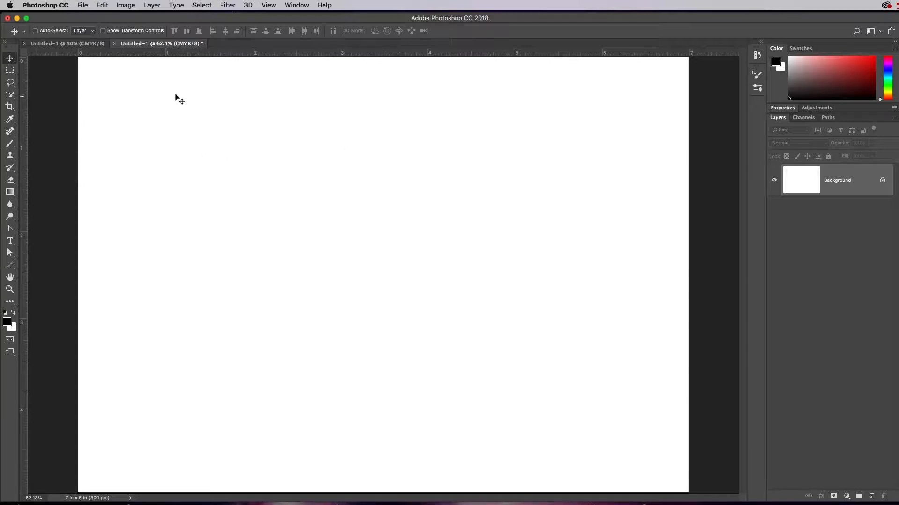
mouse_move(560, 382)
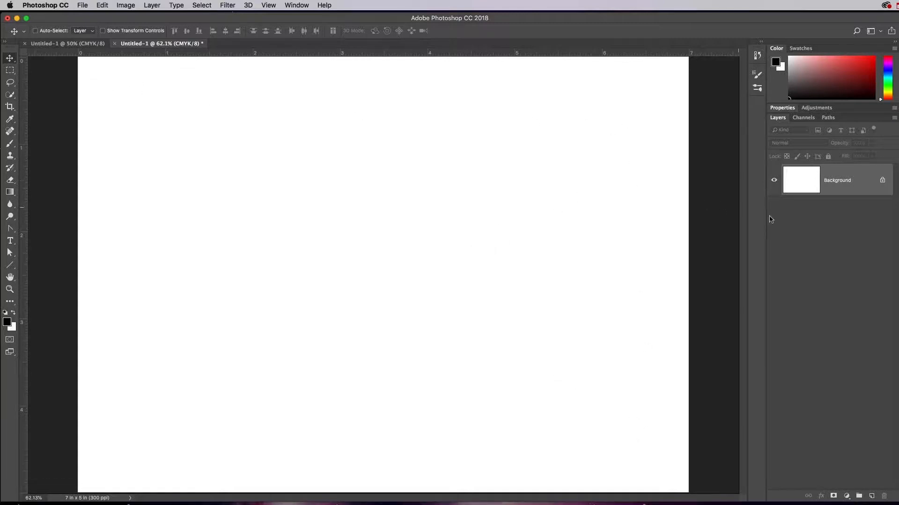
Add an empty Layer 1 above the Background and select the Clone Stamp tool
left_click(871, 496)
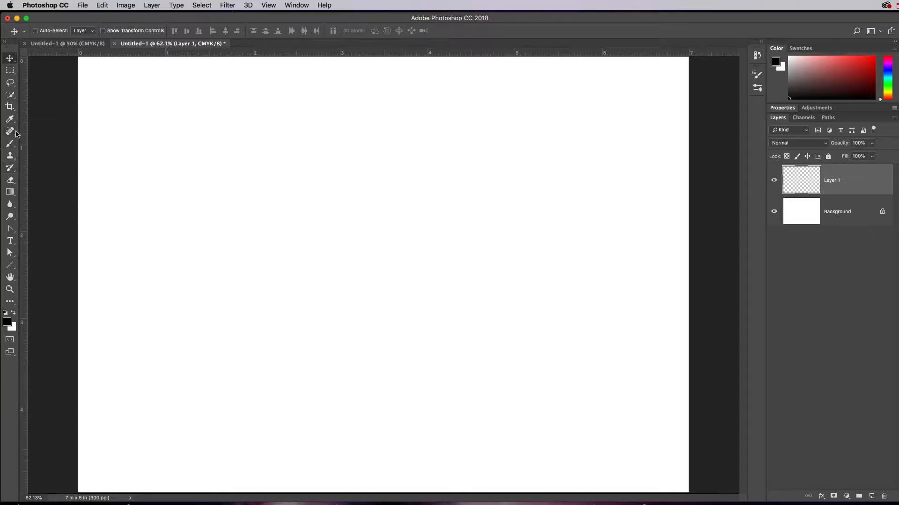
mouse_move(10, 132)
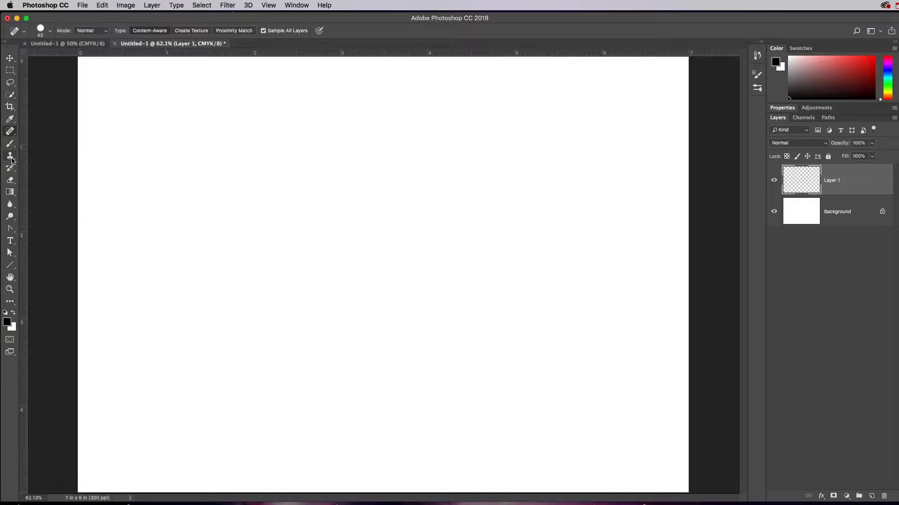
left_click(11, 155)
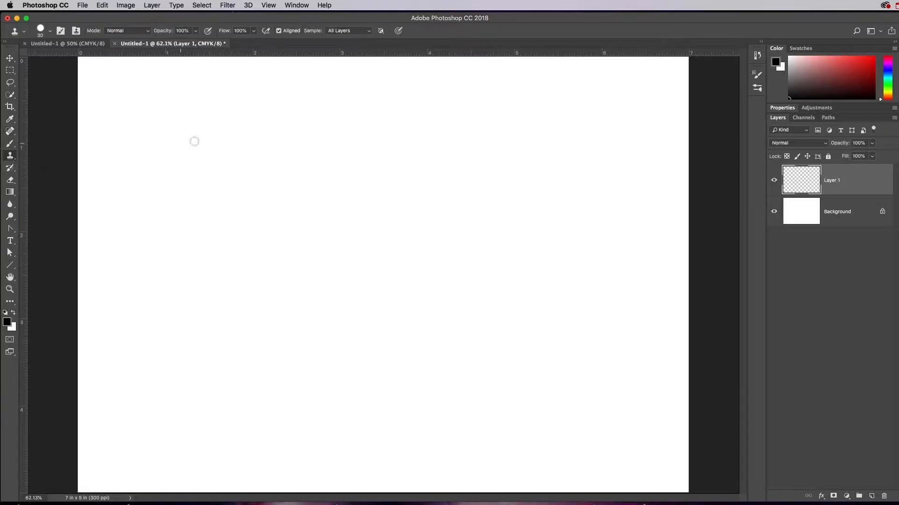
mouse_move(184, 166)
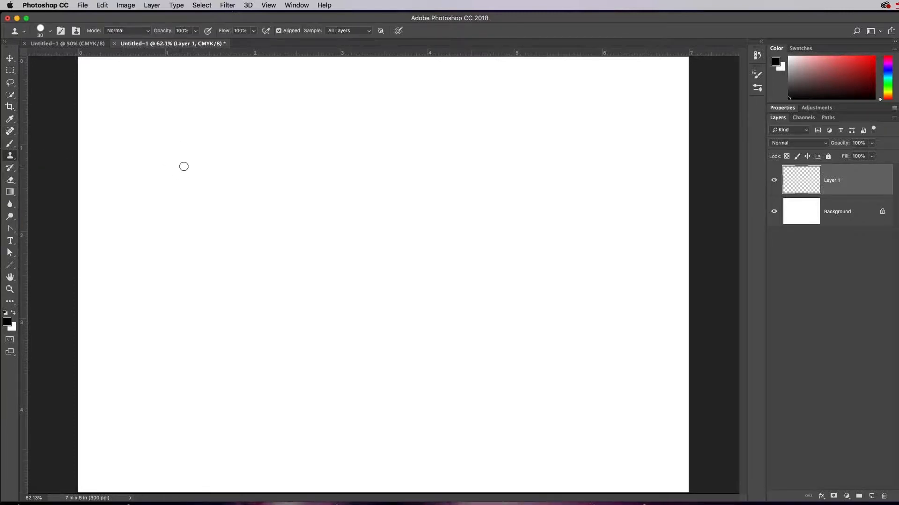
mouse_move(183, 159)
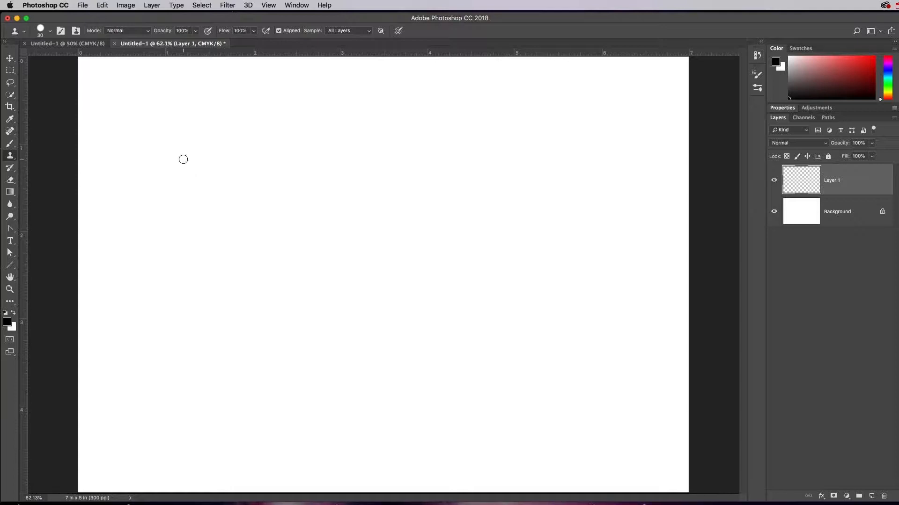
mouse_move(179, 159)
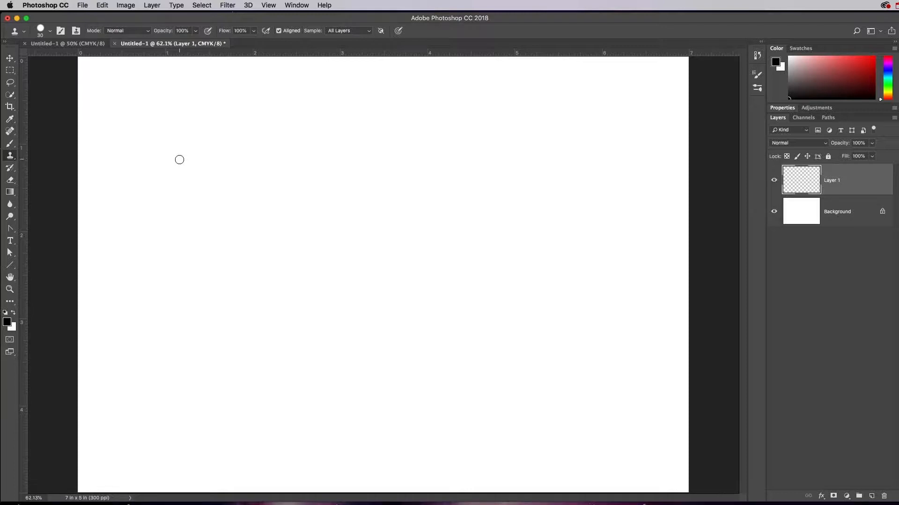
mouse_move(161, 167)
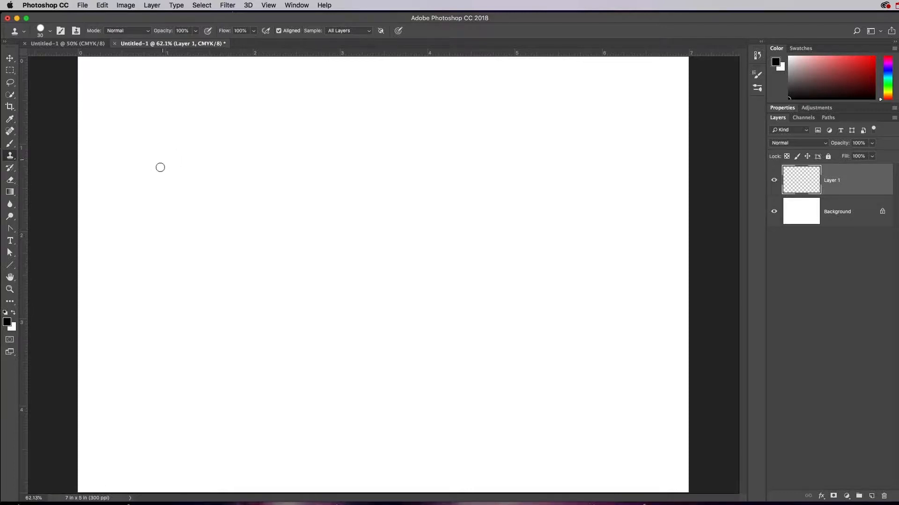
mouse_move(19, 160)
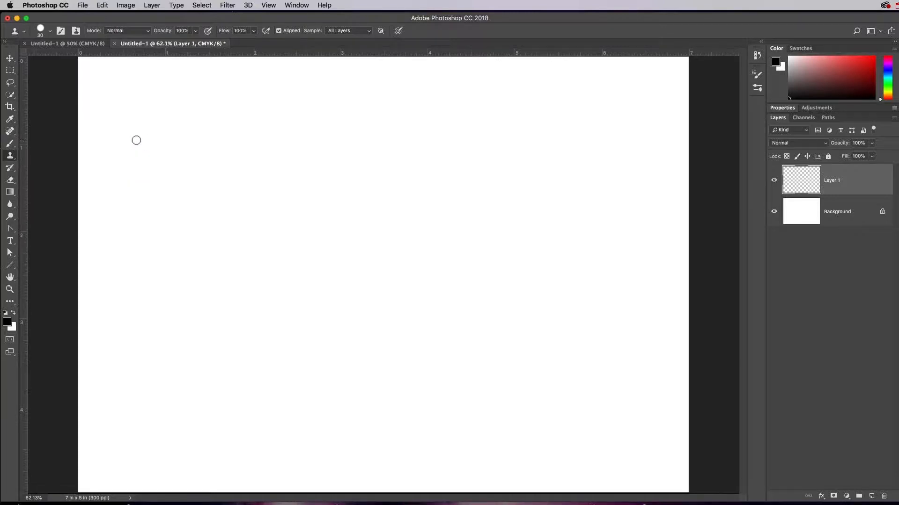
mouse_move(174, 166)
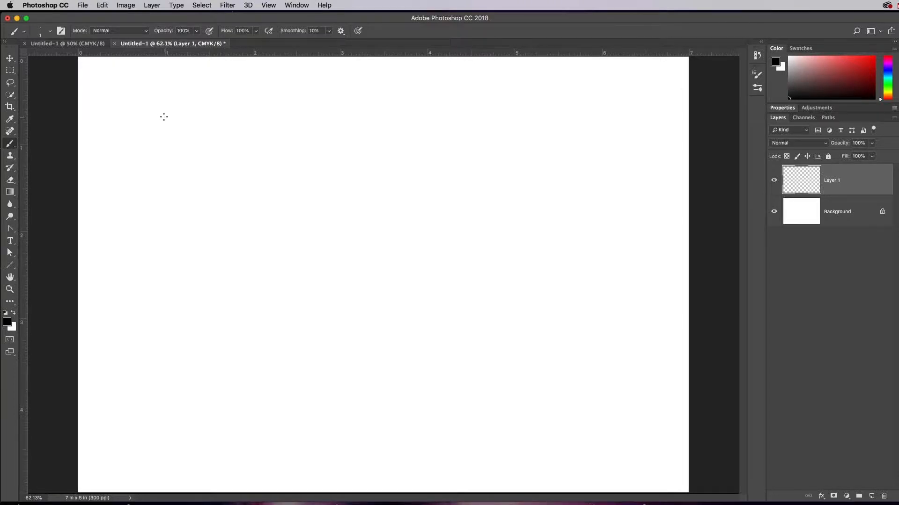
mouse_move(165, 157)
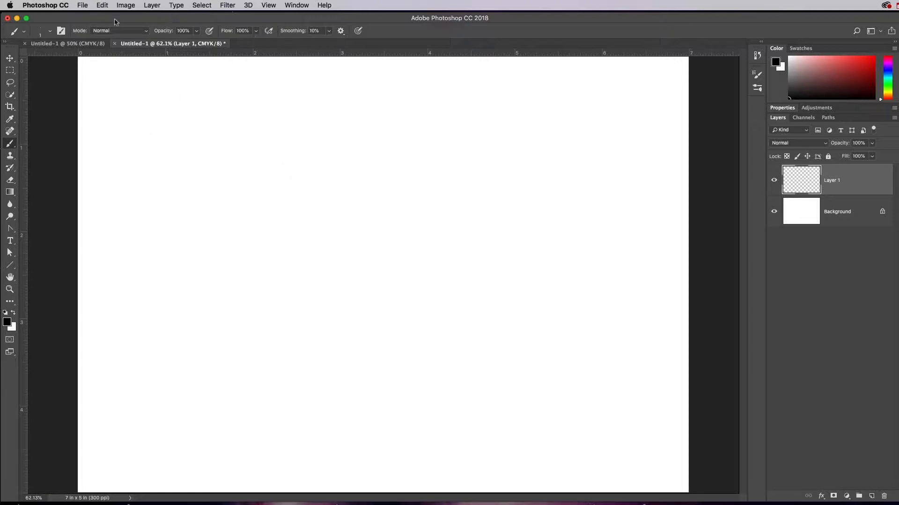
mouse_move(105, 38)
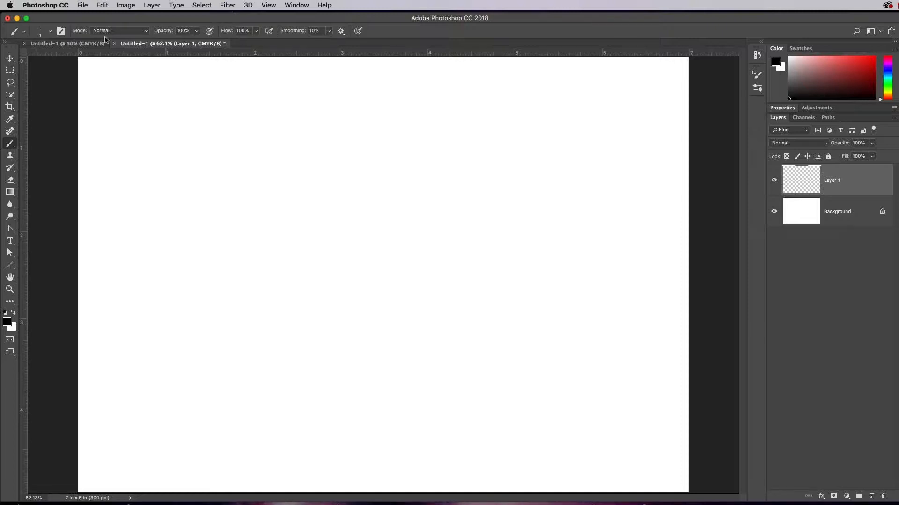
mouse_move(216, 104)
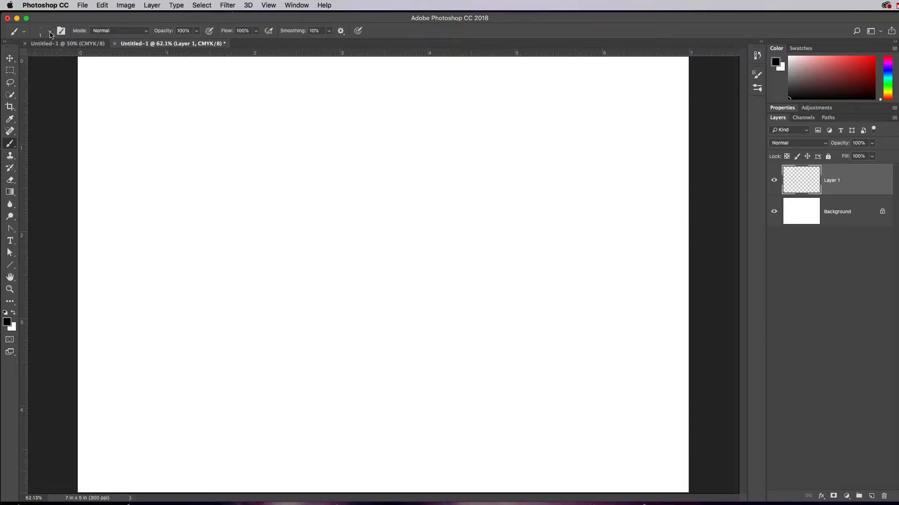
Draw a thin straight line and a thin wavy line below it at the canvas top-left
left_click(40, 31)
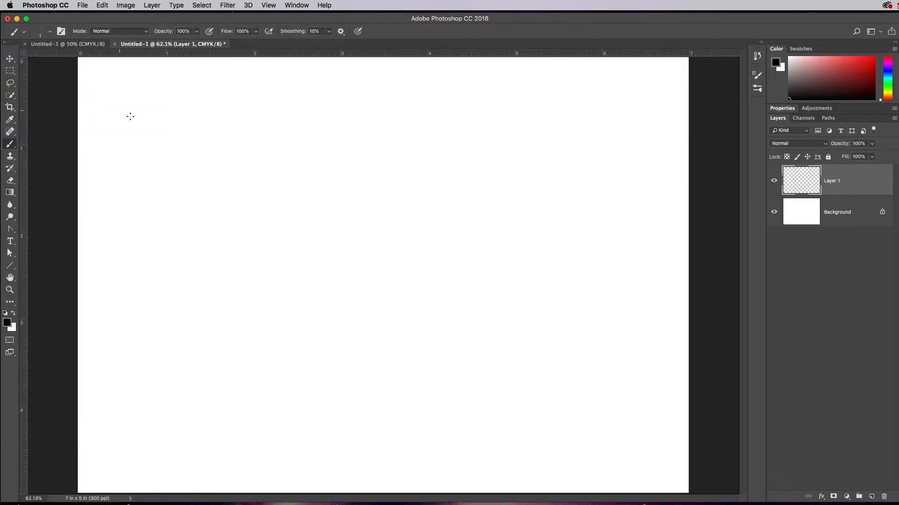
left_click_drag(87, 76, 210, 76)
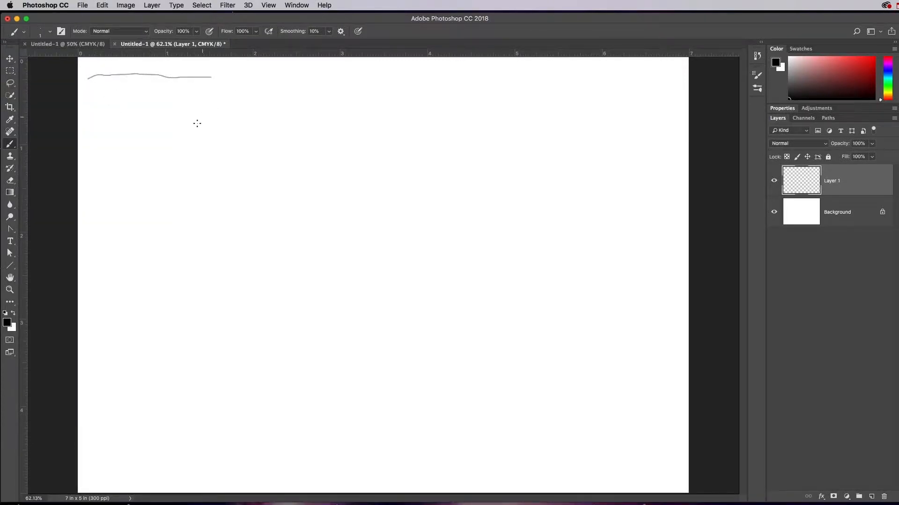
left_click_drag(90, 96, 210, 92)
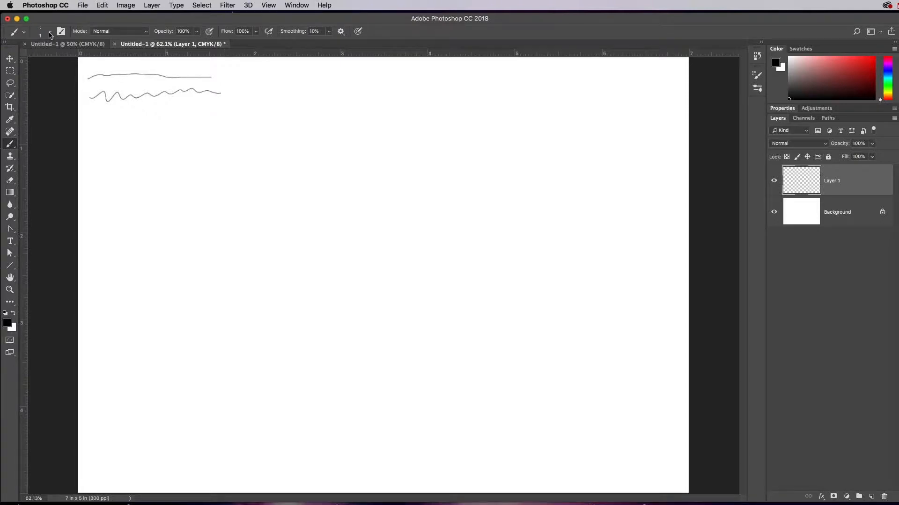
Paint a 46 px soft wavy black stroke, then a huge soft black band with a 400 px brush
left_click(40, 31)
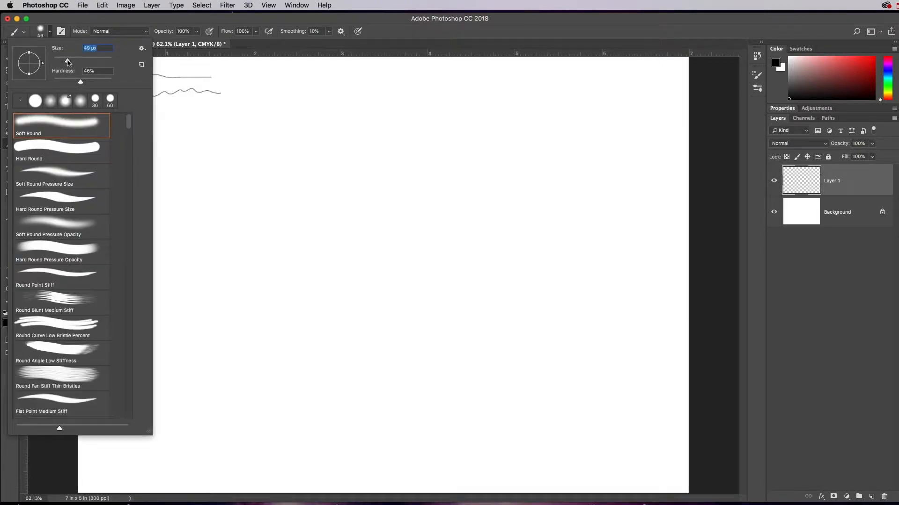
left_click_drag(89, 125, 177, 125)
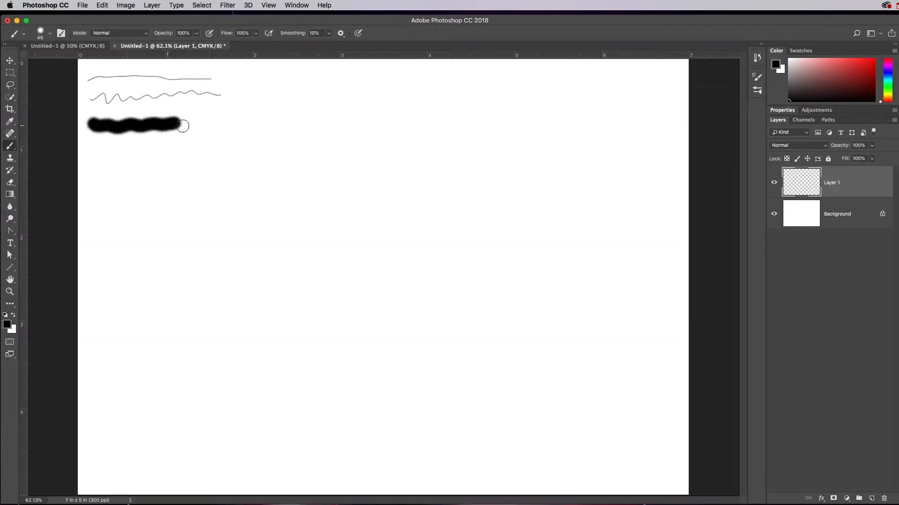
left_click_drag(184, 126, 253, 126)
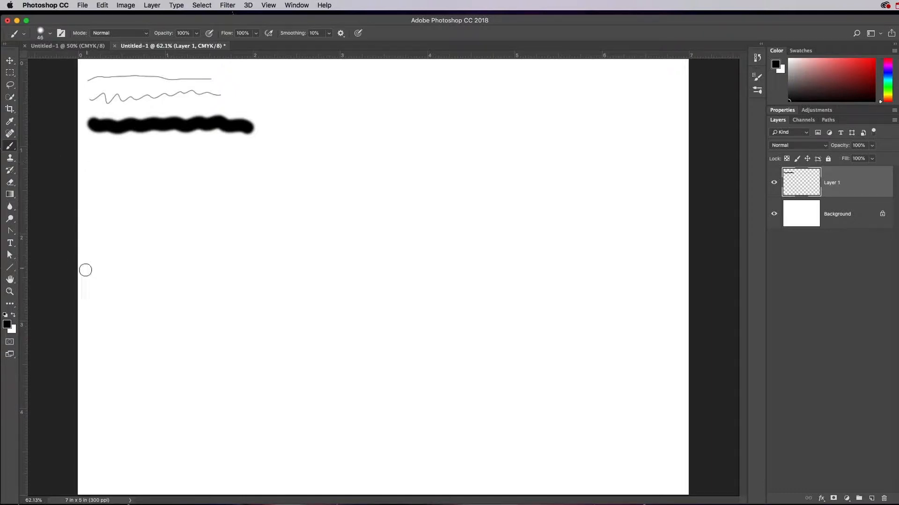
mouse_move(167, 191)
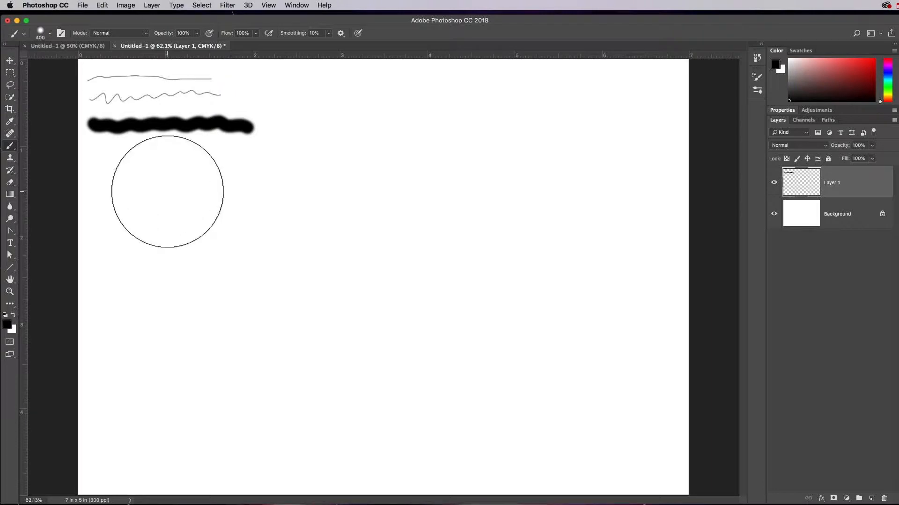
left_click_drag(166, 191, 100, 204)
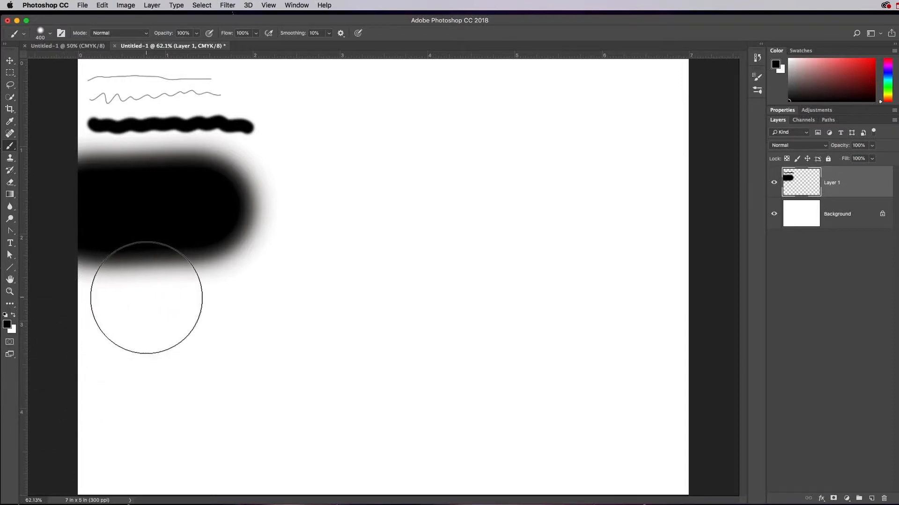
mouse_move(156, 289)
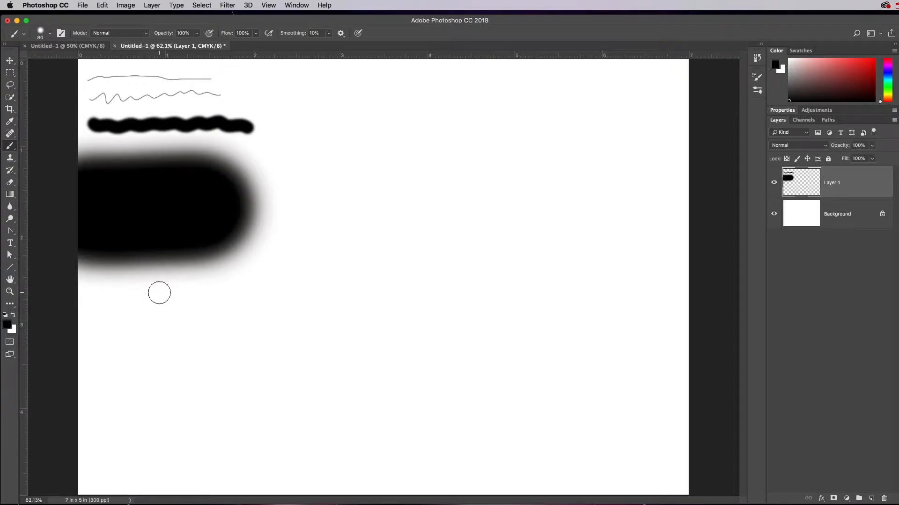
mouse_move(157, 302)
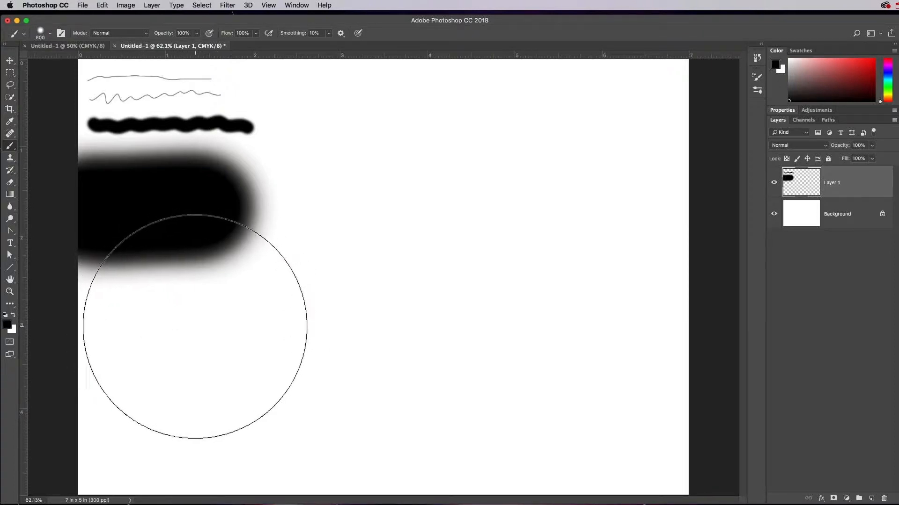
key("[")
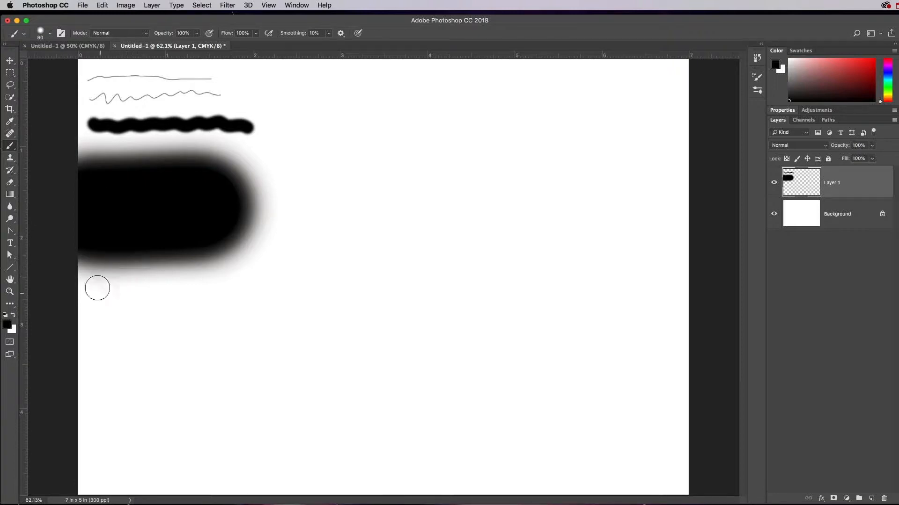
Set the brush to 90 px with 100% hardness
left_click(51, 32)
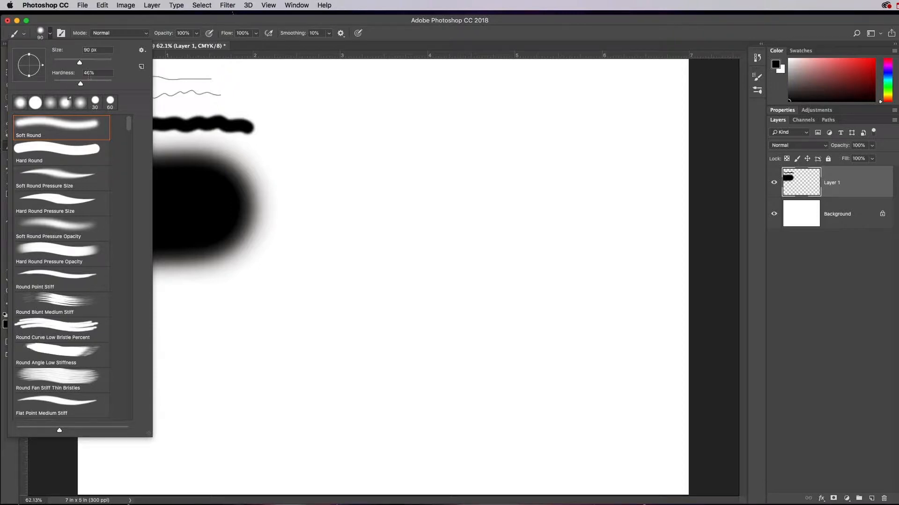
left_click_drag(80, 83, 111, 83)
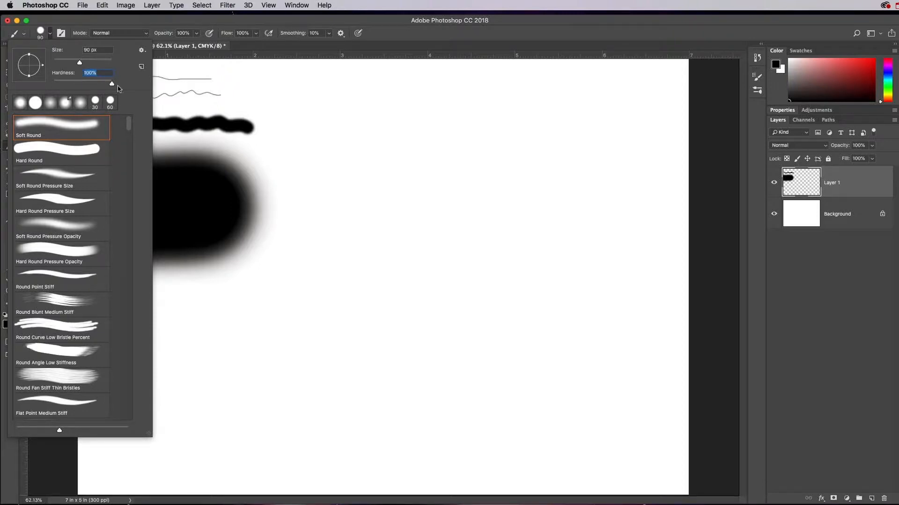
mouse_move(110, 84)
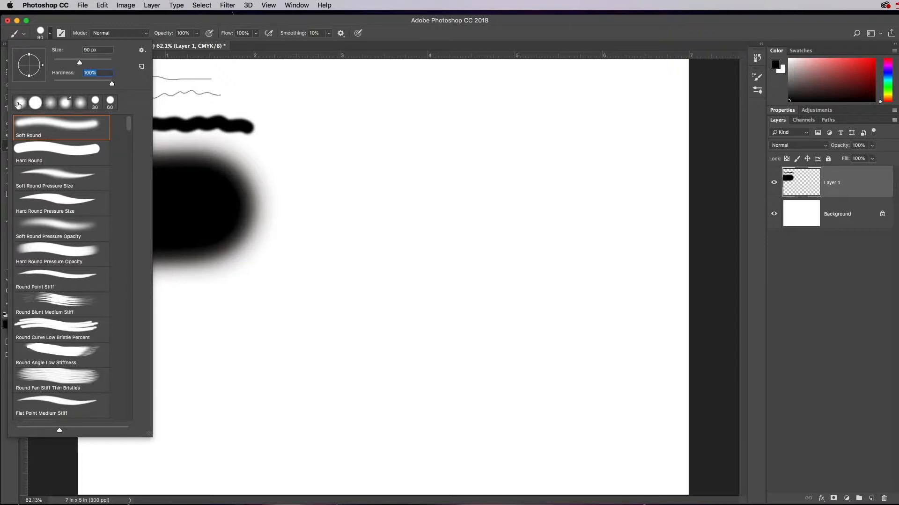
mouse_move(189, 167)
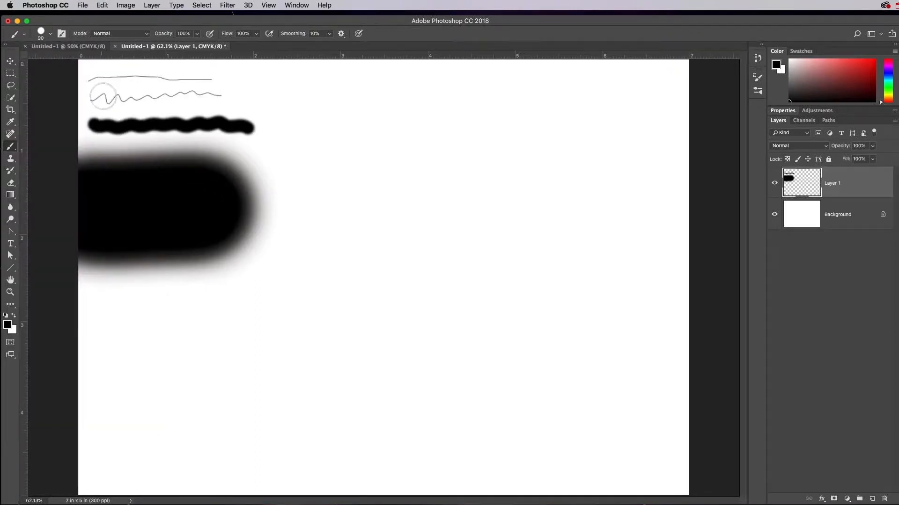
Paint a hard stroke, then soft straight and wavy strokes near the page bottom
left_click_drag(80, 317, 180, 317)
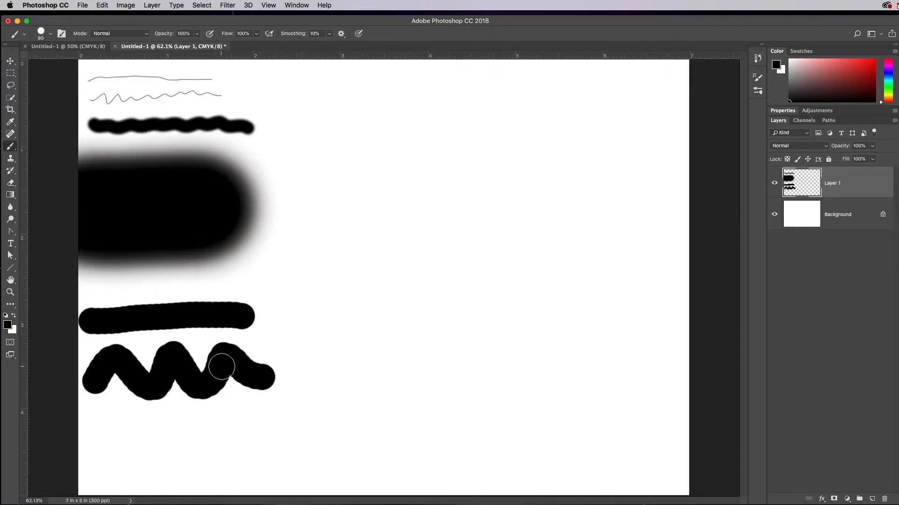
left_click(51, 33)
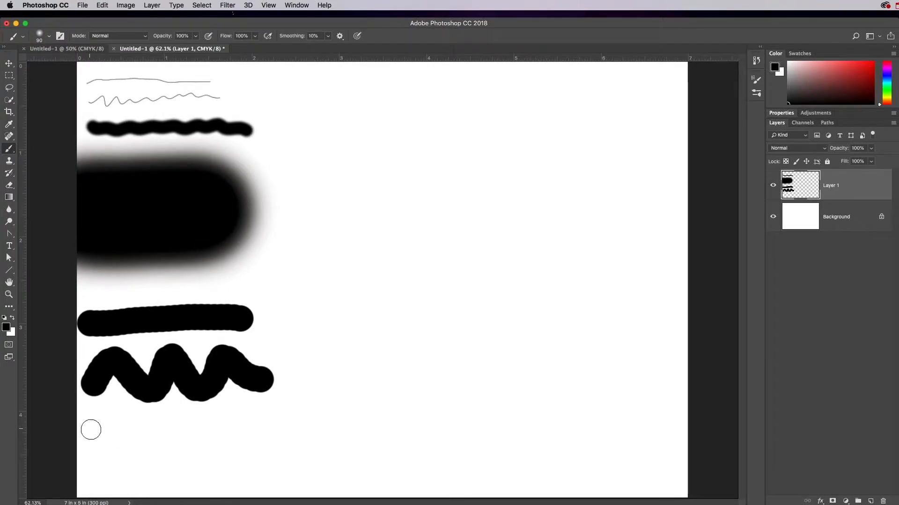
left_click_drag(88, 426, 115, 467)
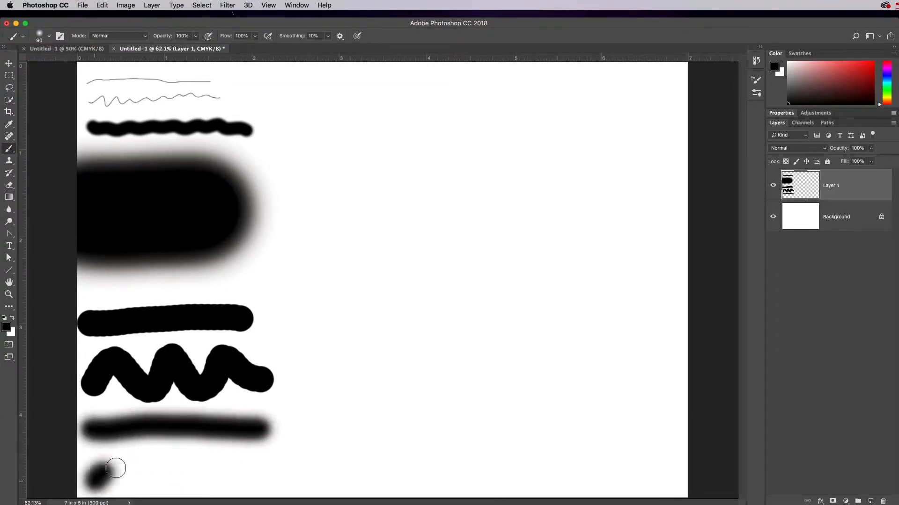
left_click_drag(103, 470, 296, 469)
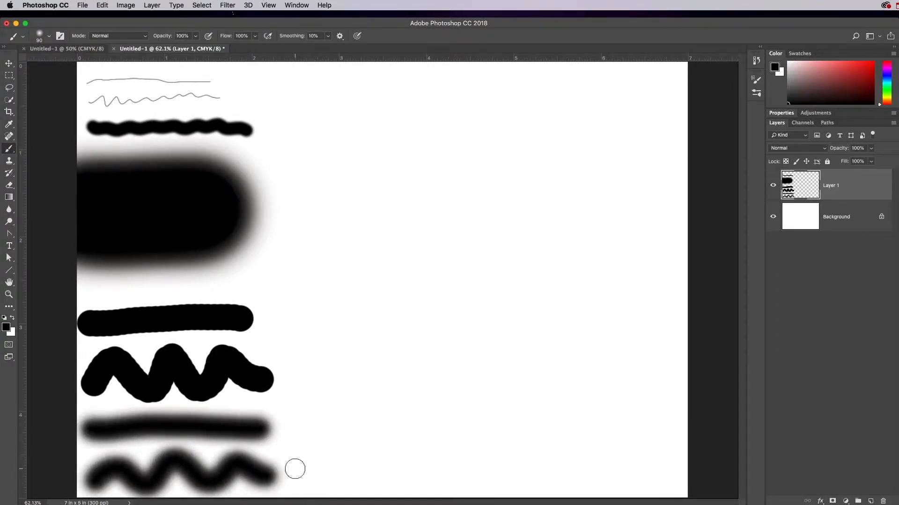
mouse_move(53, 249)
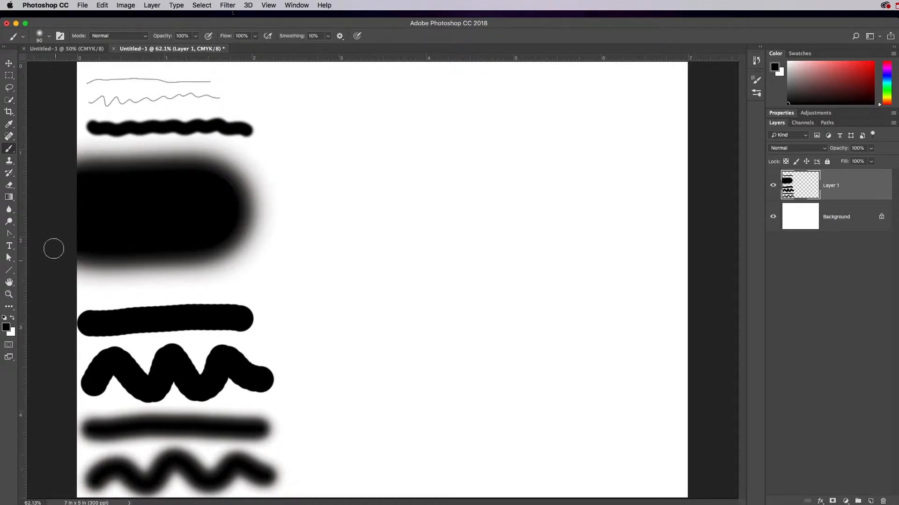
mouse_move(166, 461)
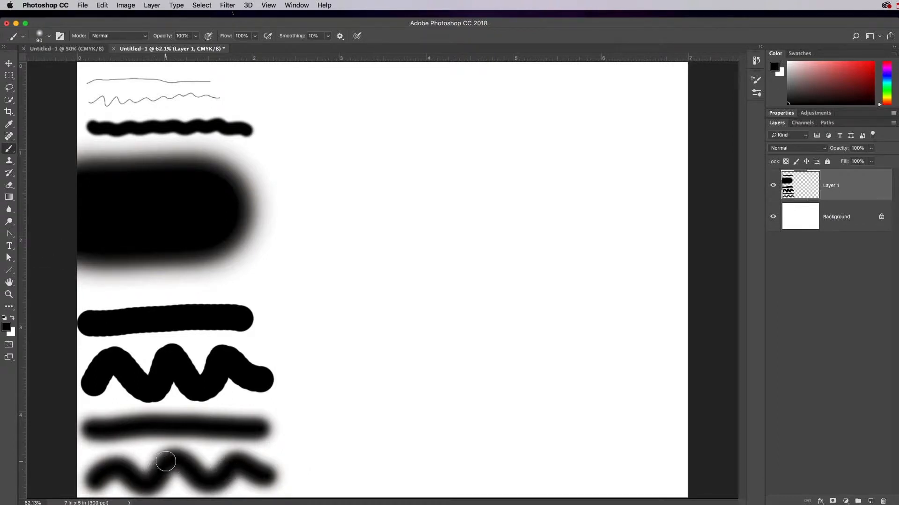
mouse_move(156, 462)
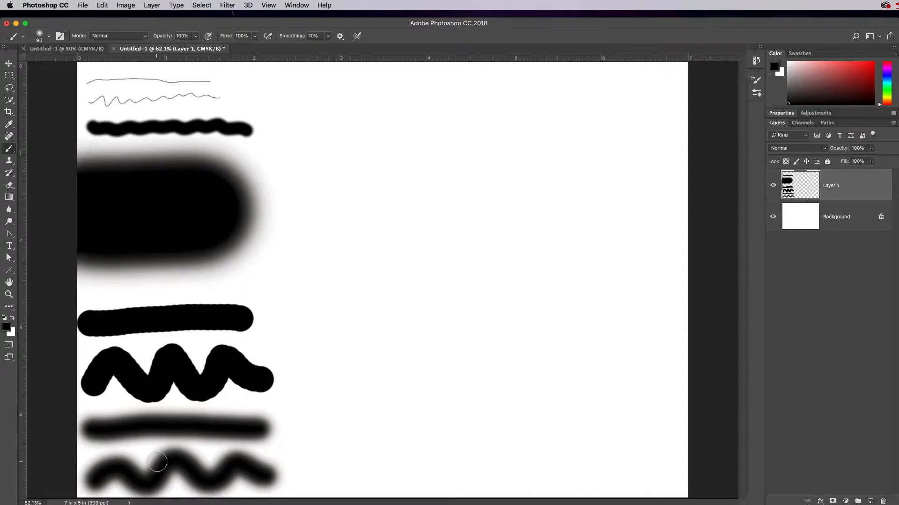
mouse_move(188, 462)
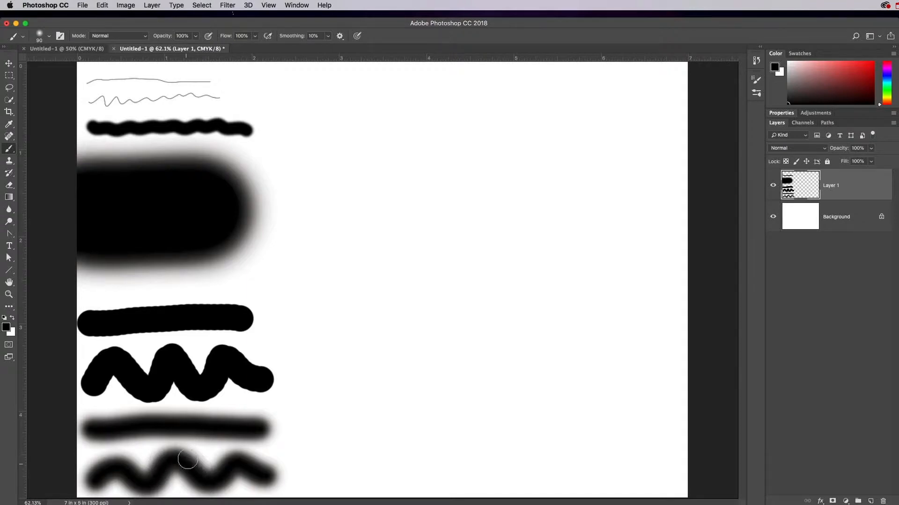
mouse_move(167, 401)
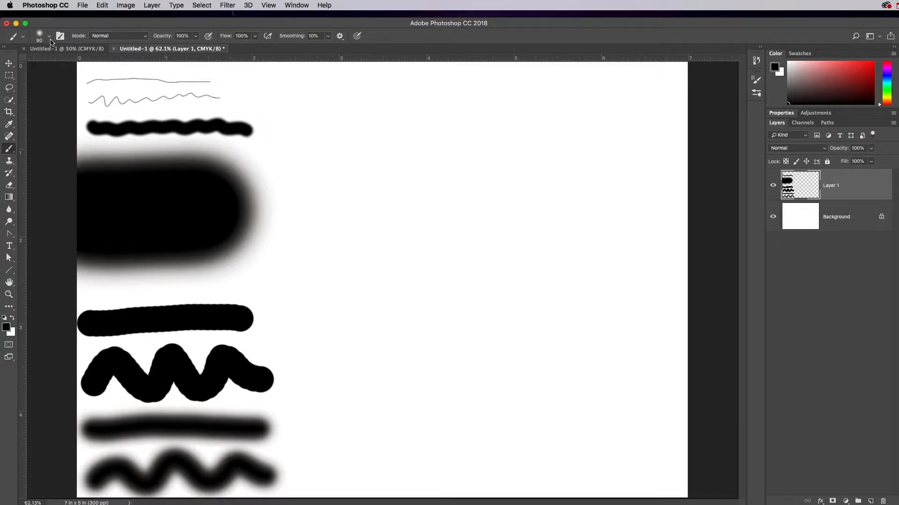
Vary brush hardness and paint a second column of wavy and straight strokes beside the first
left_click(49, 36)
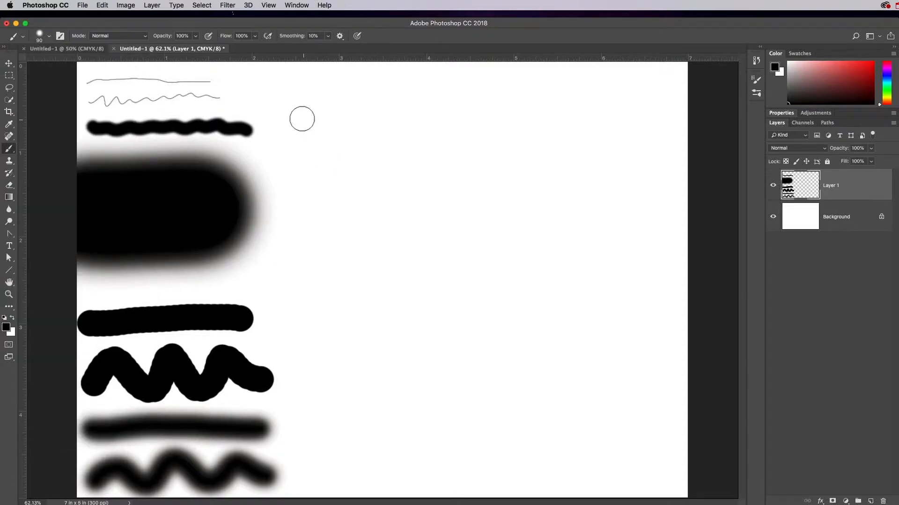
left_click_drag(286, 115, 465, 114)
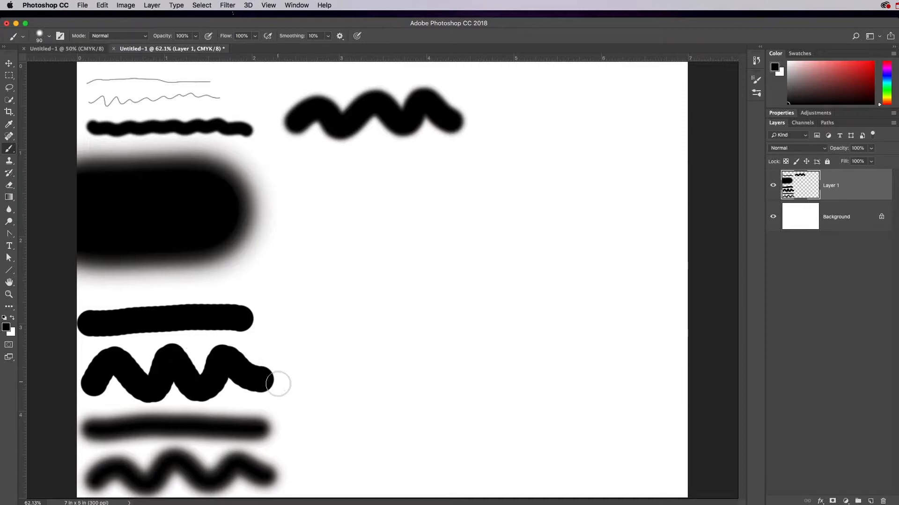
left_click(49, 36)
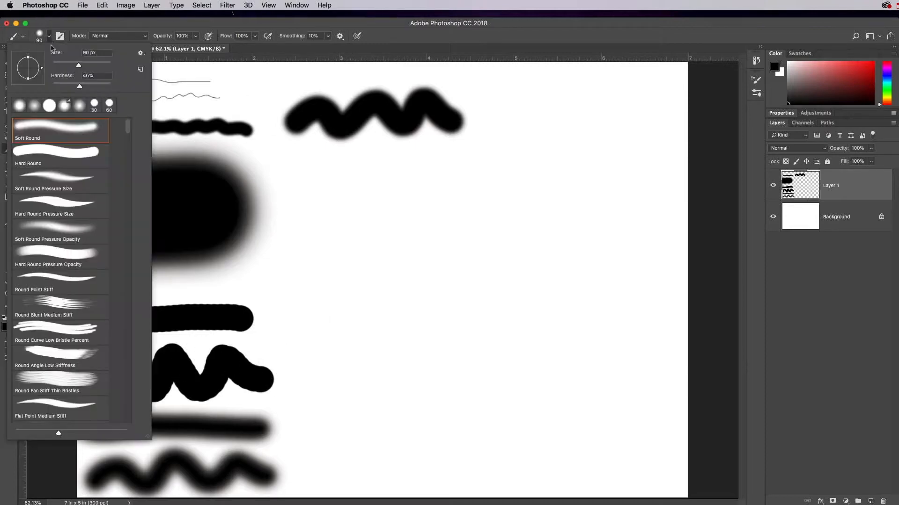
left_click(39, 35)
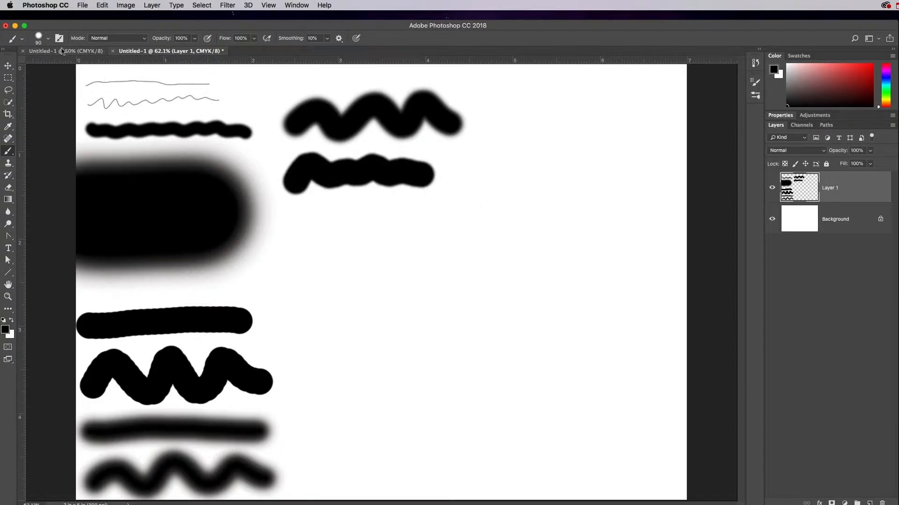
left_click(48, 38)
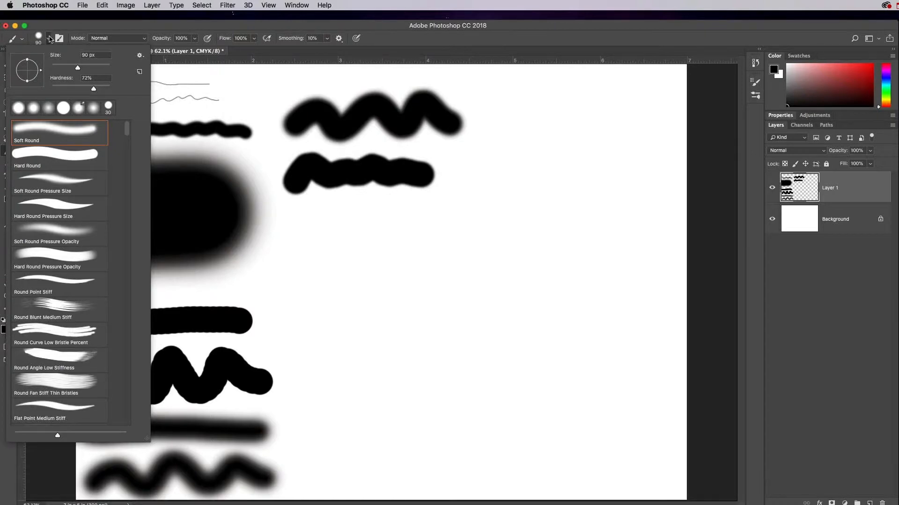
left_click(365, 253)
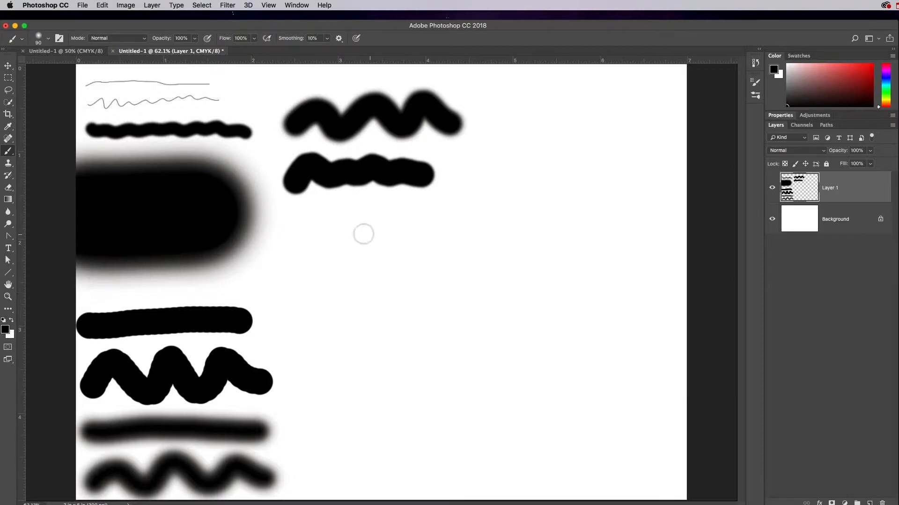
left_click_drag(295, 250, 452, 249)
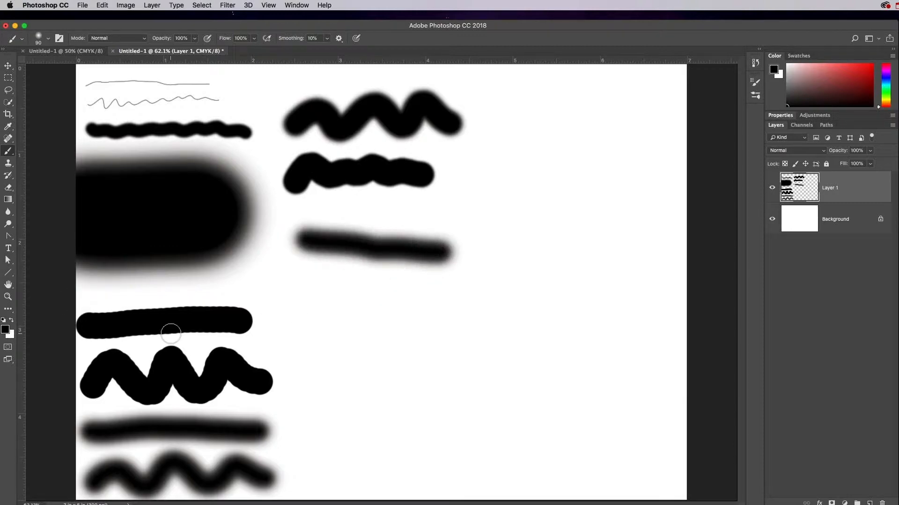
mouse_move(373, 201)
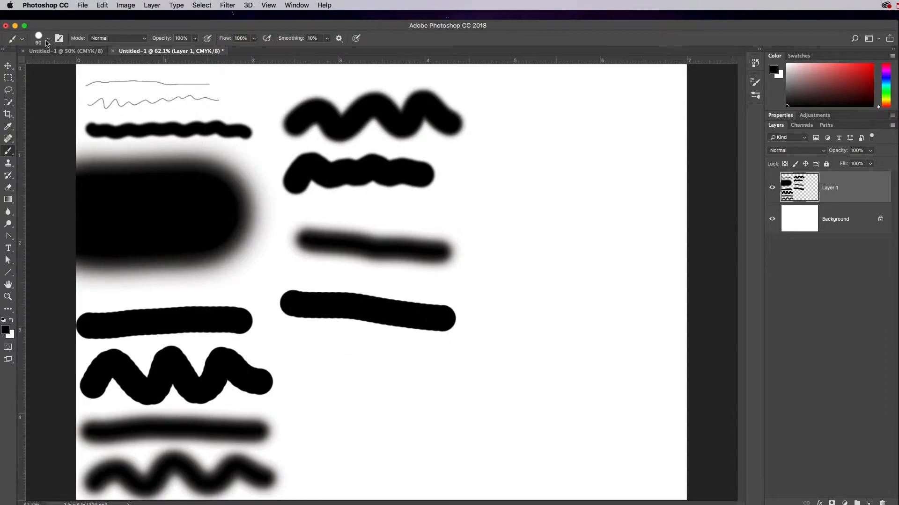
left_click(48, 38)
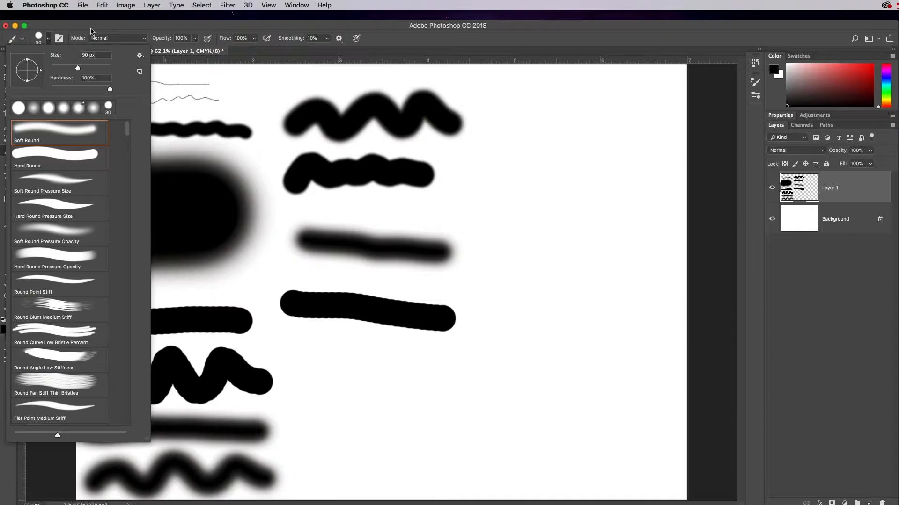
mouse_move(92, 28)
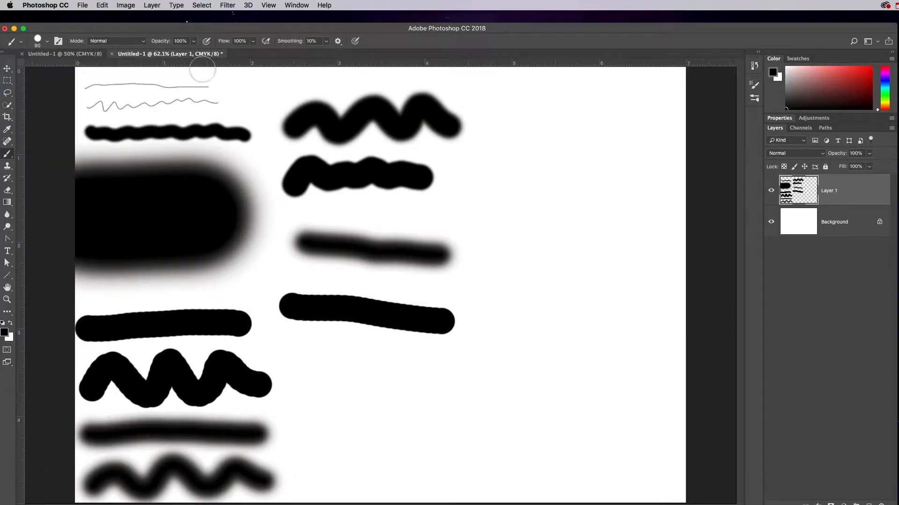
left_click(771, 191)
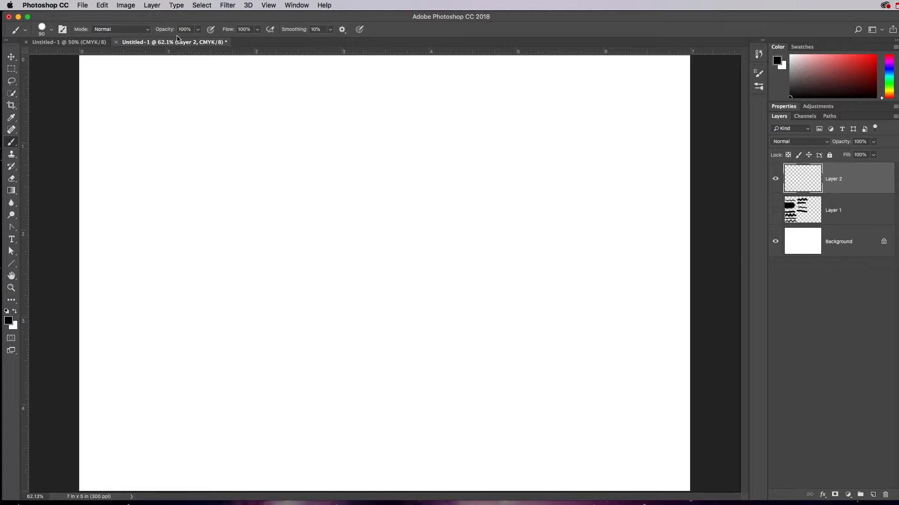
mouse_move(172, 57)
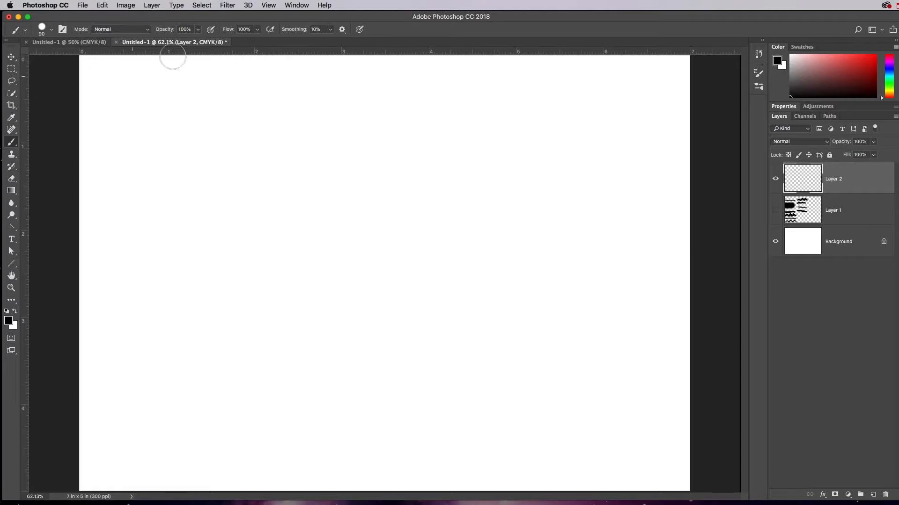
mouse_move(174, 36)
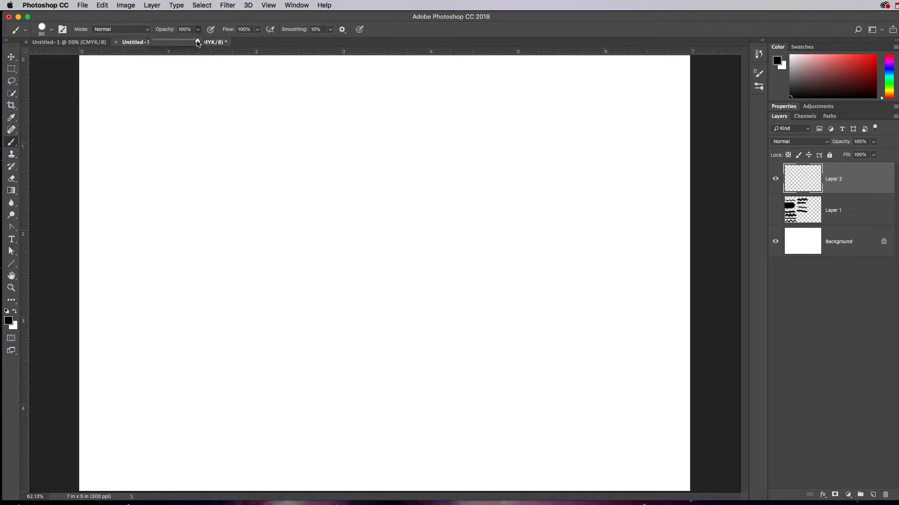
Adjust a brush slider in the options bar with empty Layer 2 active
left_click_drag(198, 29, 166, 30)
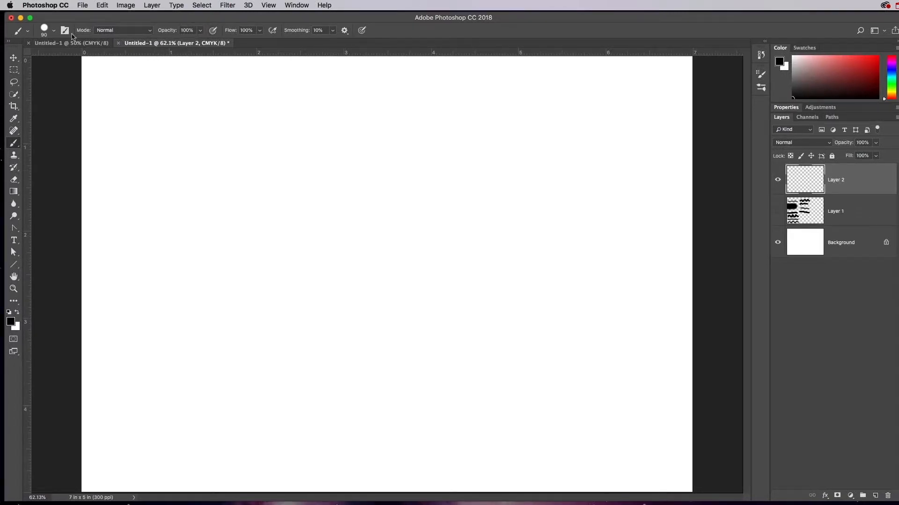
mouse_move(282, 16)
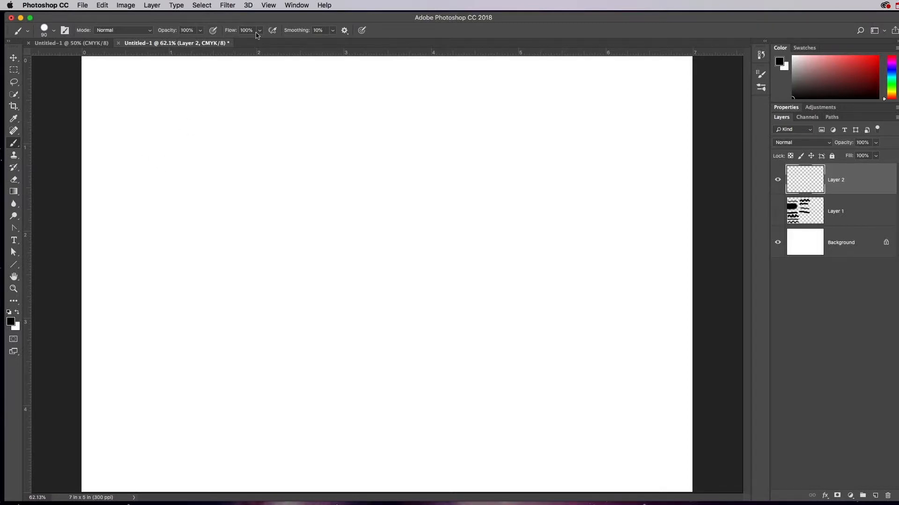
mouse_move(240, 11)
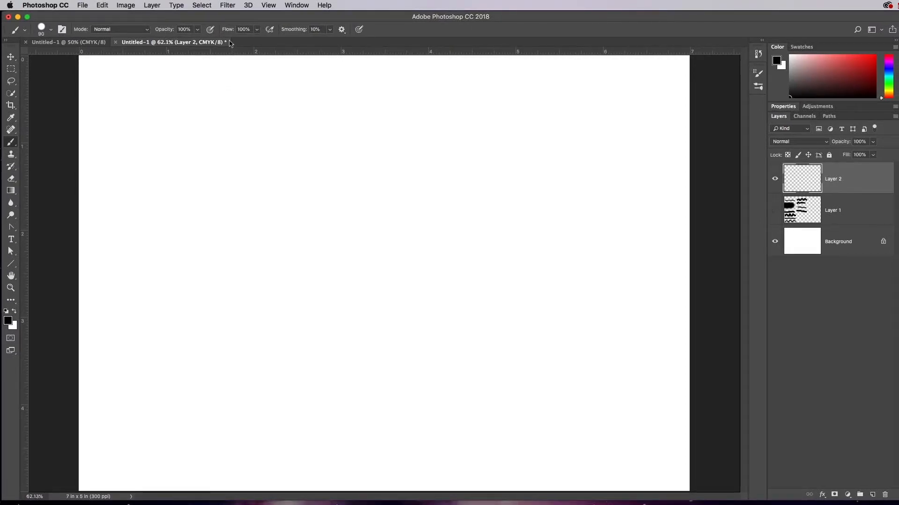
mouse_move(194, 247)
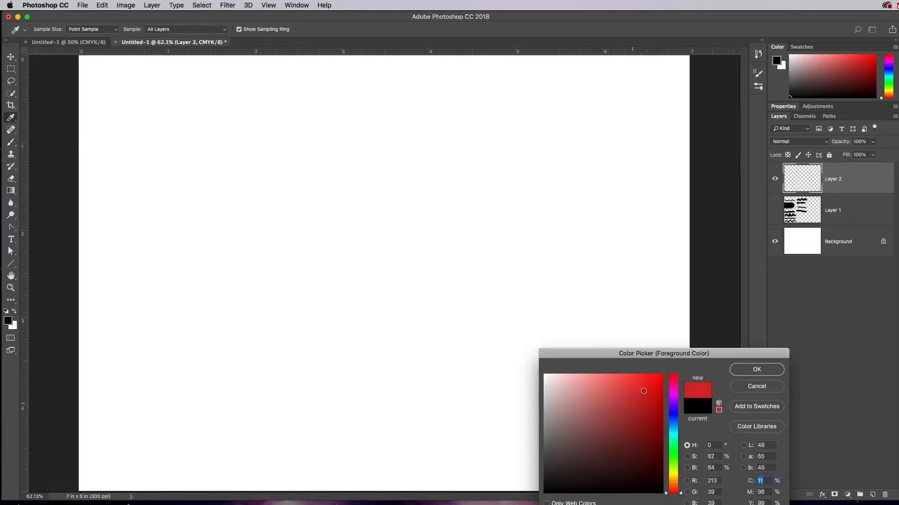
Paint a solid red stroke and a paler red stroke, and draw a teal smiley face
left_click(756, 370)
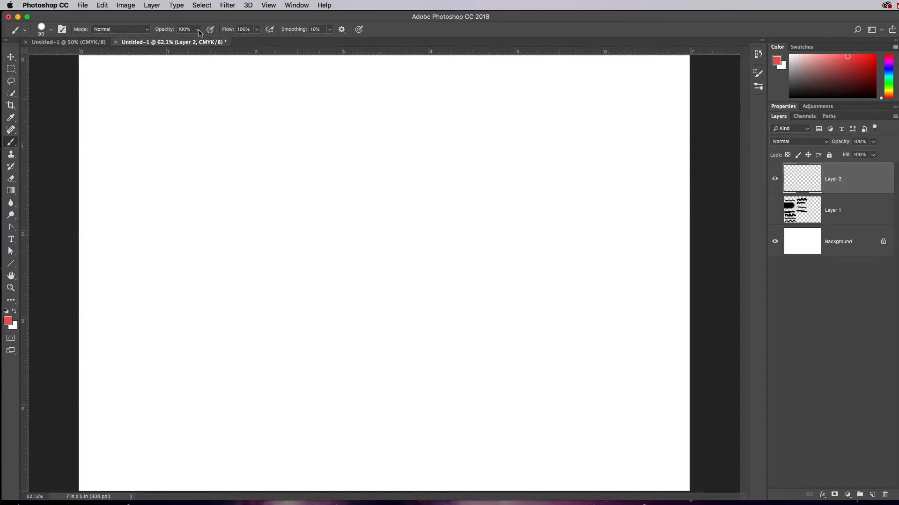
mouse_move(104, 82)
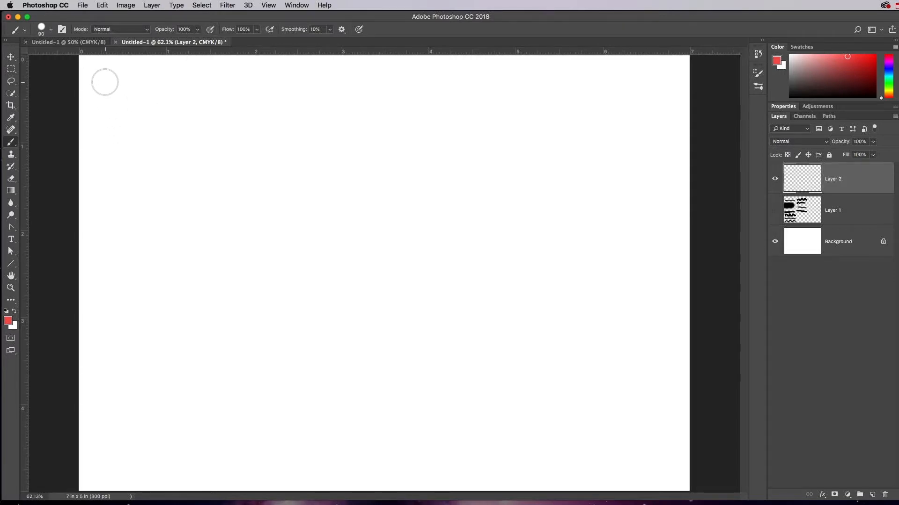
left_click_drag(104, 82, 228, 92)
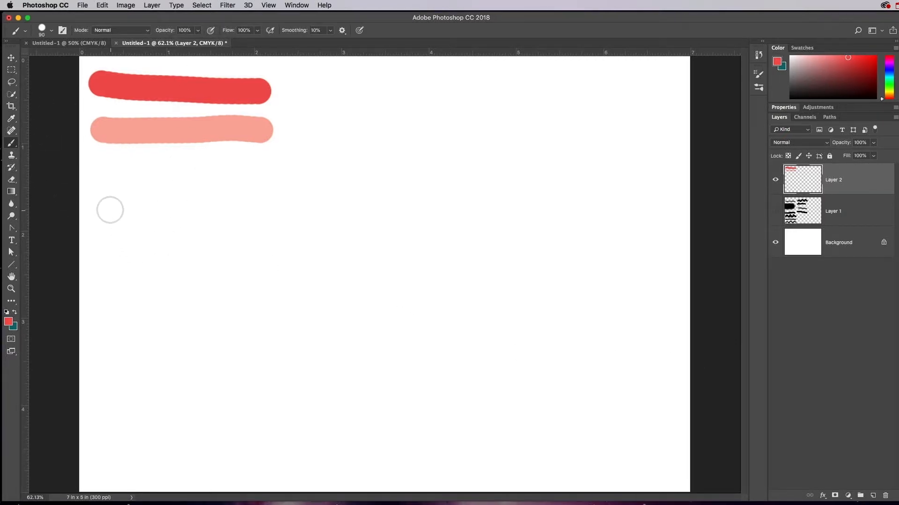
left_click_drag(109, 210, 218, 177)
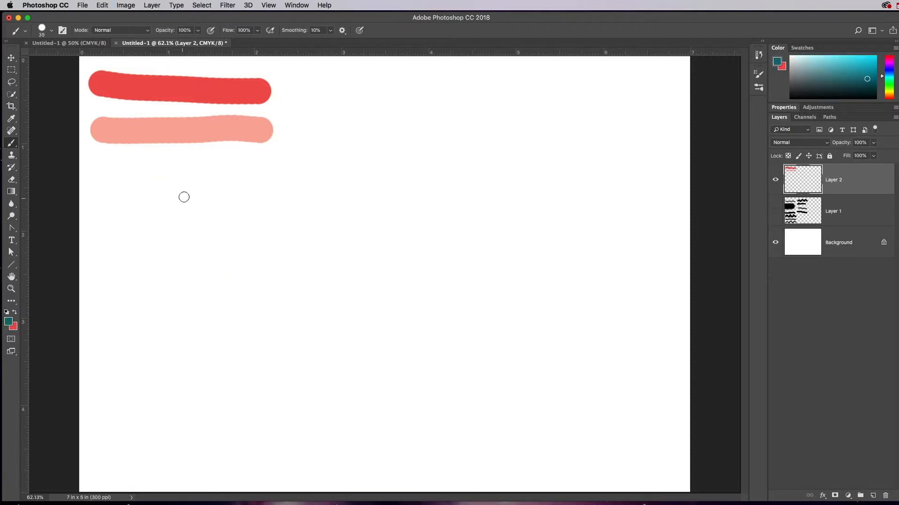
left_click_drag(184, 197, 250, 199)
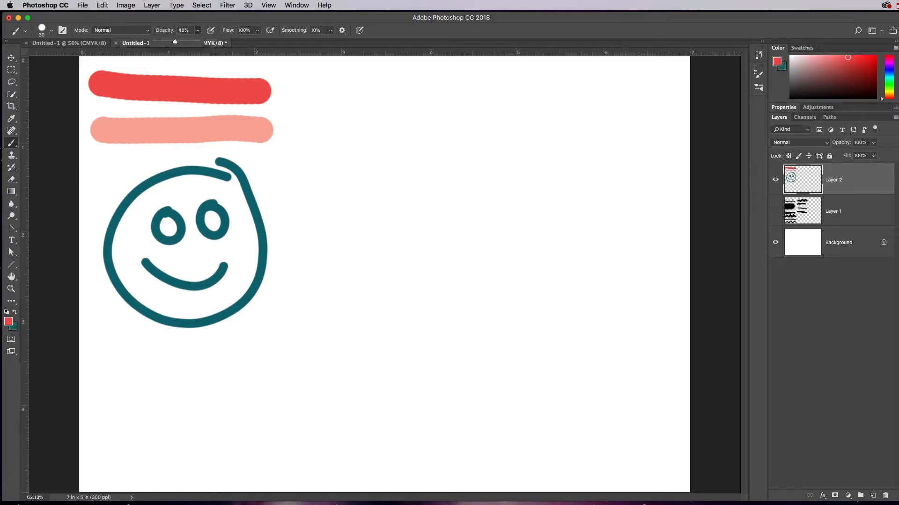
left_click_drag(95, 195, 281, 214)
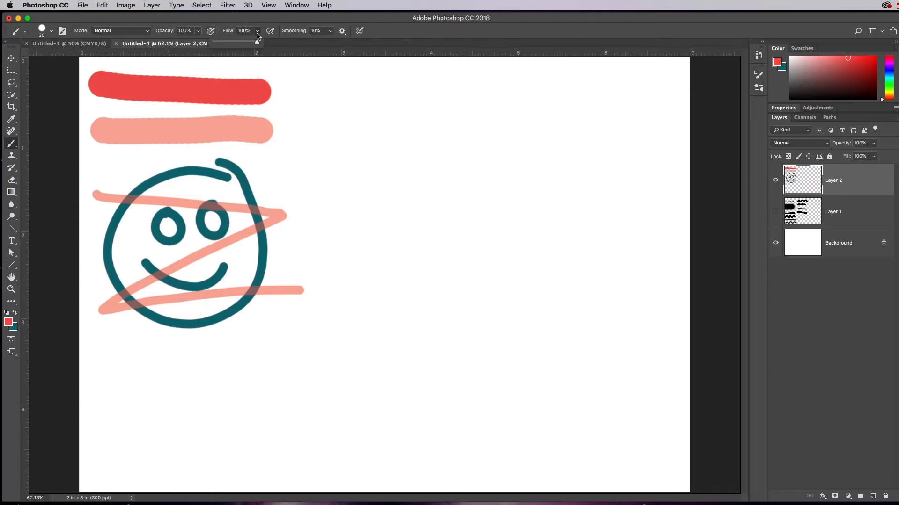
Paint faint 16% flow pink strokes across the face, then soft 150 px red dabs
left_click_drag(251, 40, 242, 43)
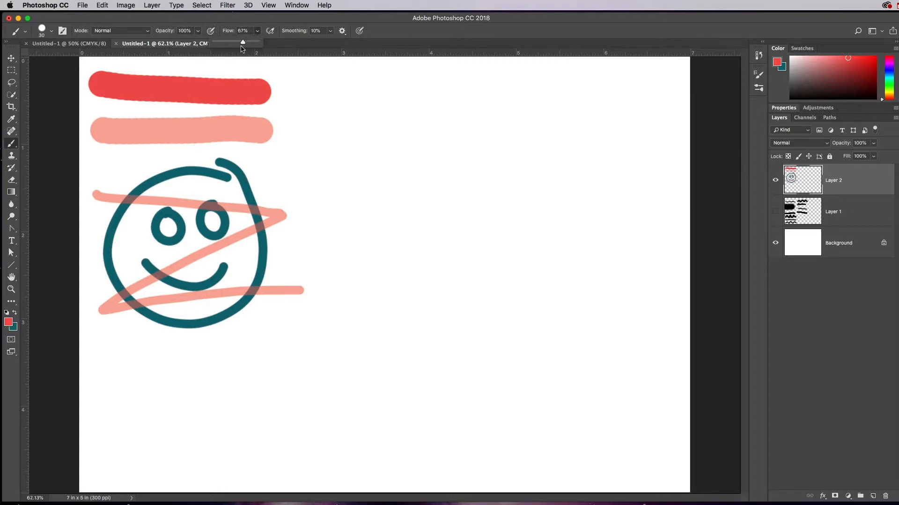
left_click_drag(243, 42, 238, 42)
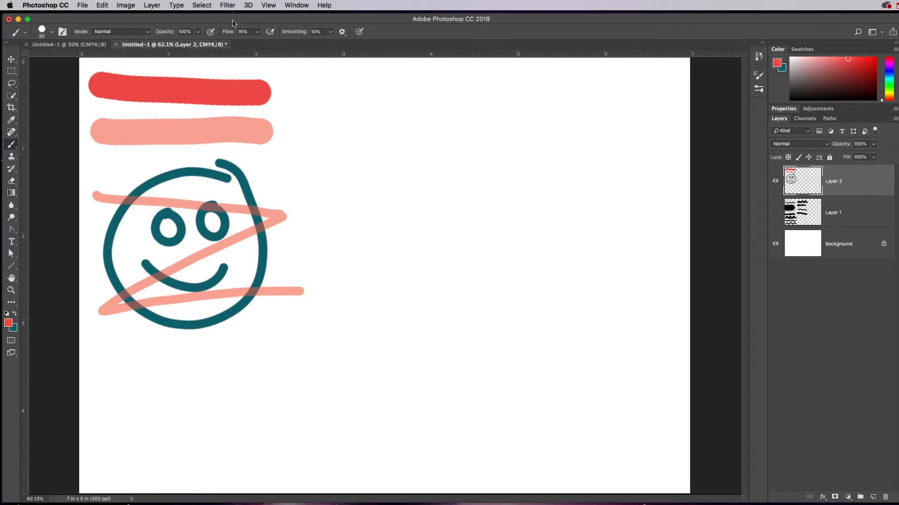
left_click_drag(149, 172, 166, 235)
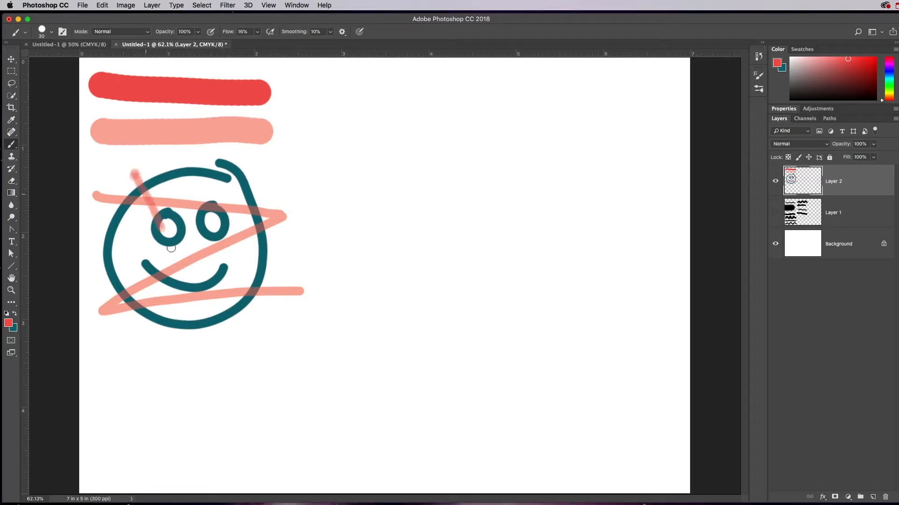
left_click_drag(255, 163, 241, 358)
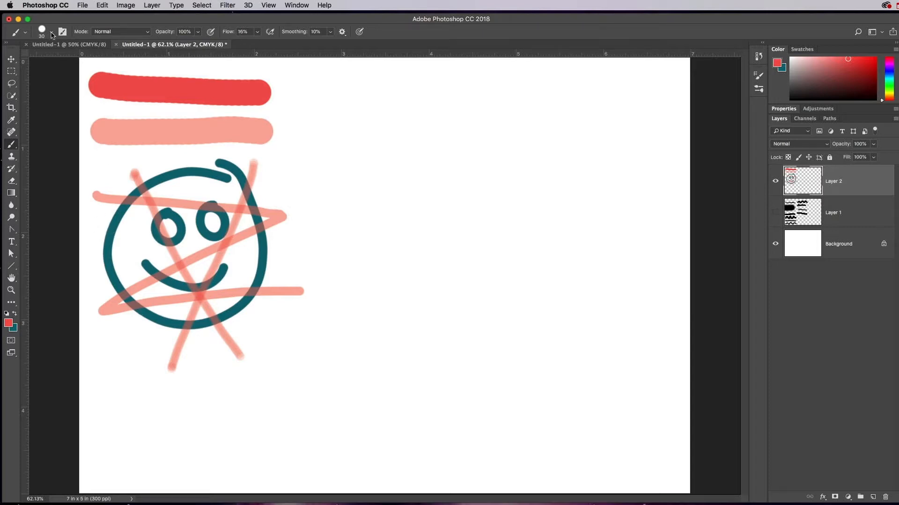
left_click(51, 31)
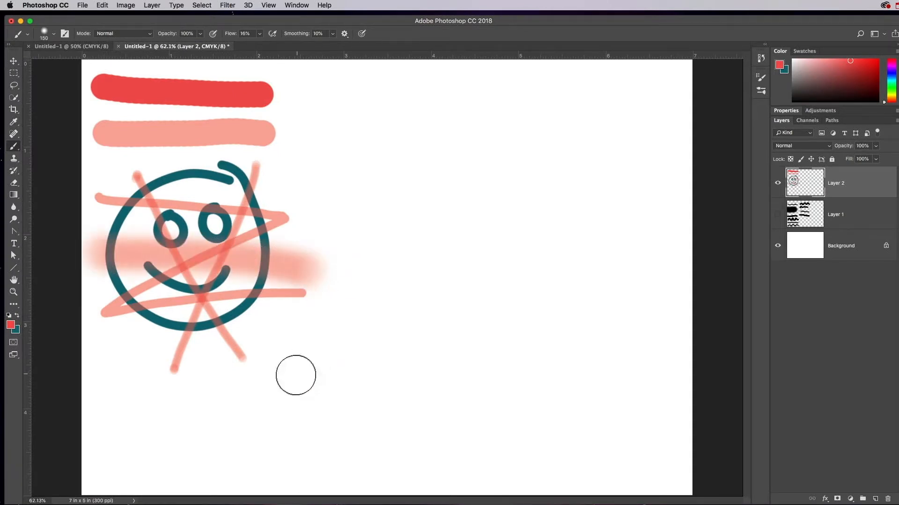
mouse_move(289, 357)
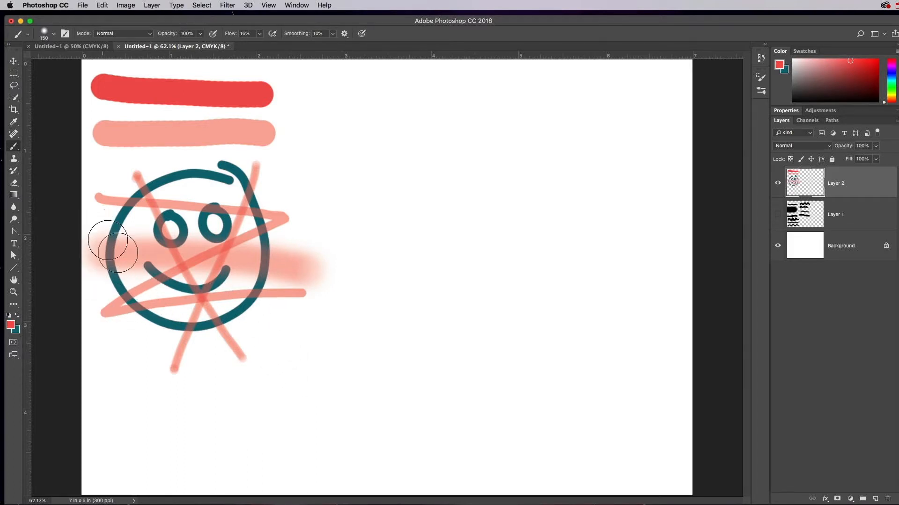
left_click_drag(112, 252, 281, 378)
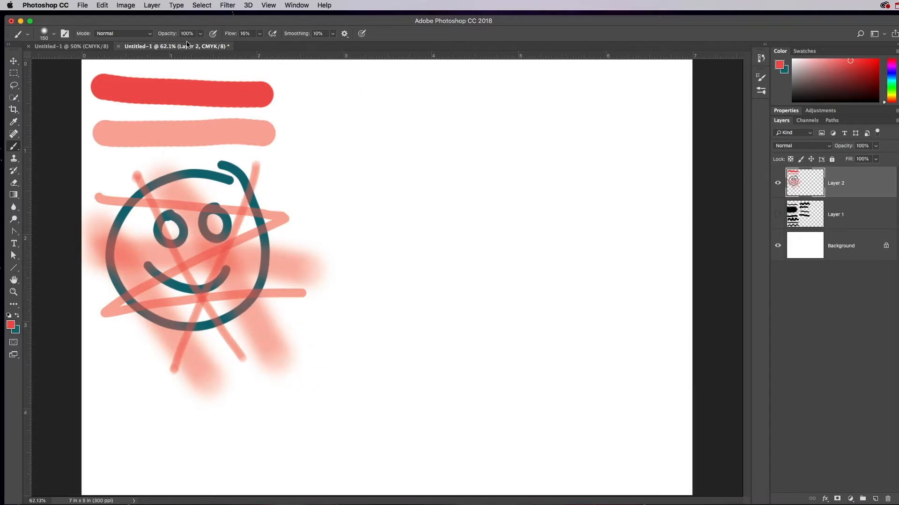
mouse_move(177, 46)
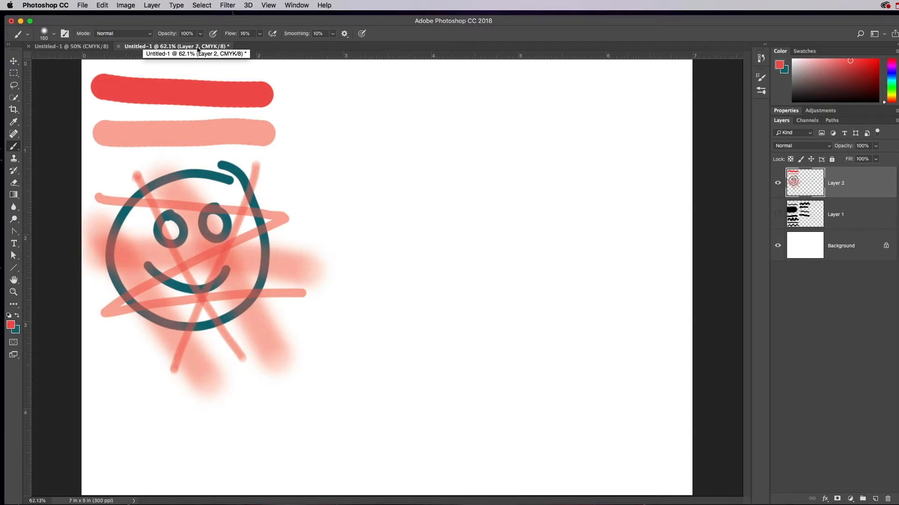
mouse_move(258, 38)
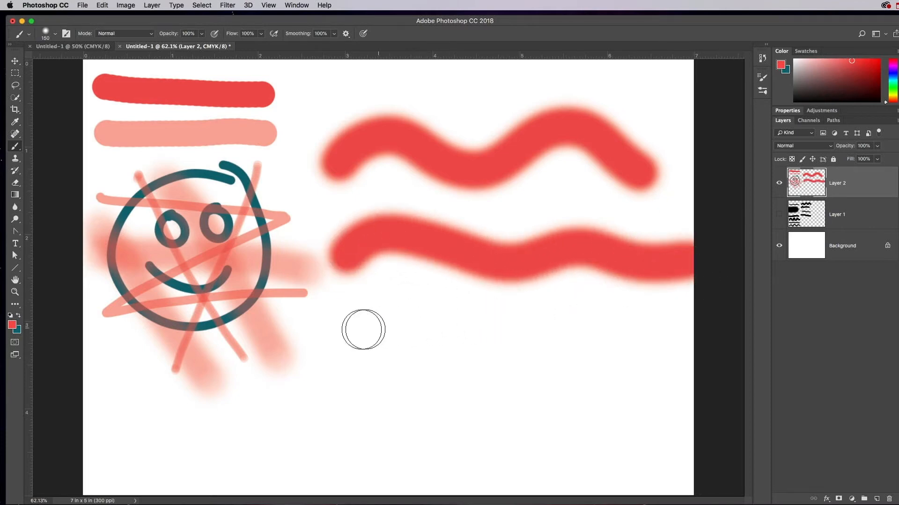
mouse_move(348, 349)
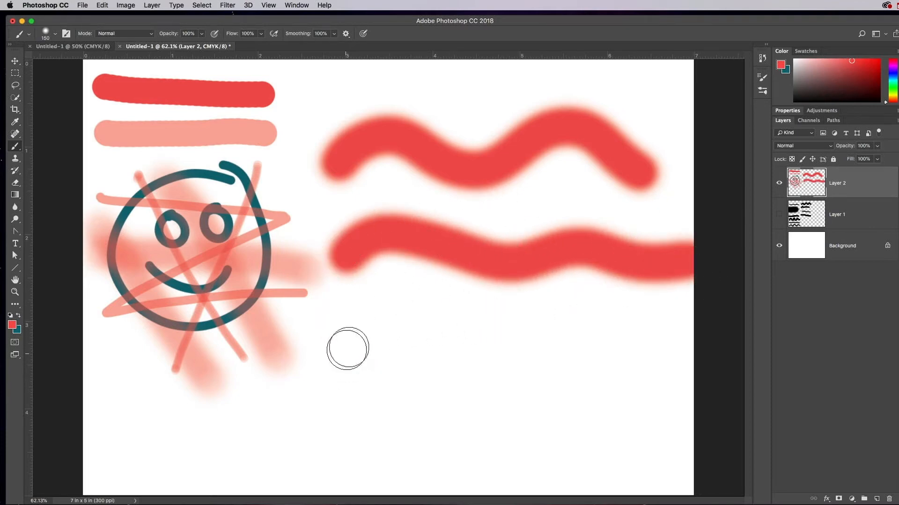
Paint thick wavy red strokes, reducing stroke smoothing to 8%
left_click_drag(348, 350, 455, 384)
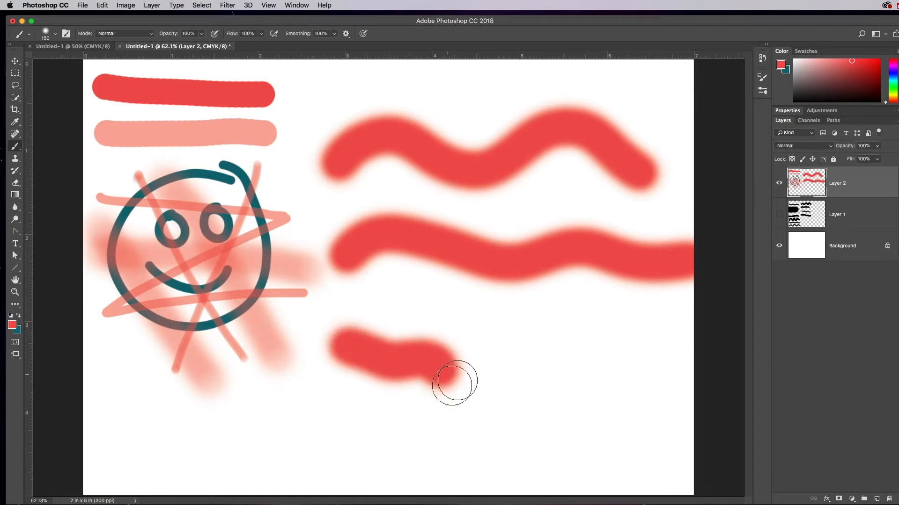
left_click_drag(452, 381, 516, 370)
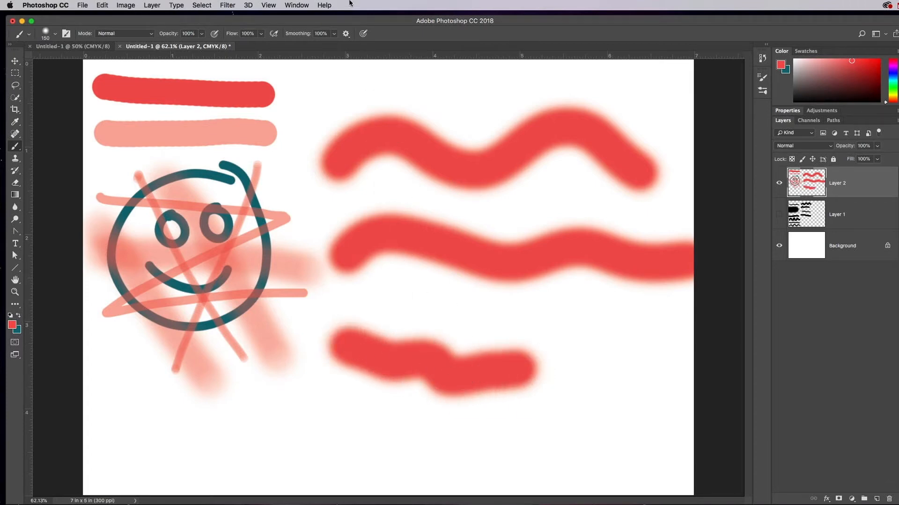
left_click(334, 33)
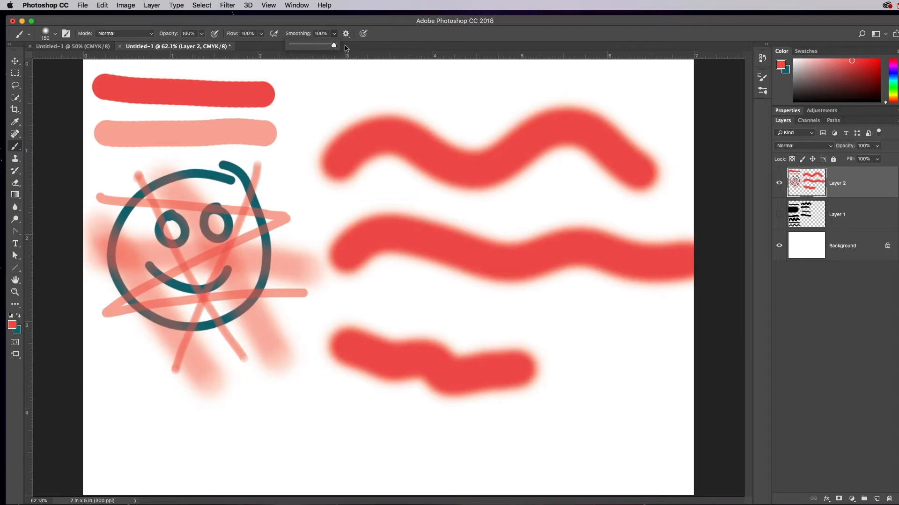
left_click_drag(333, 45, 296, 45)
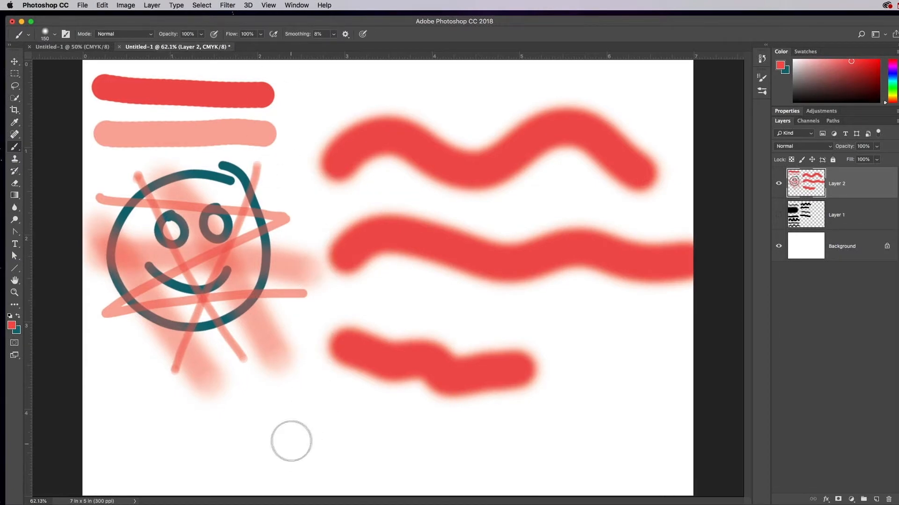
left_click_drag(280, 444, 413, 439)
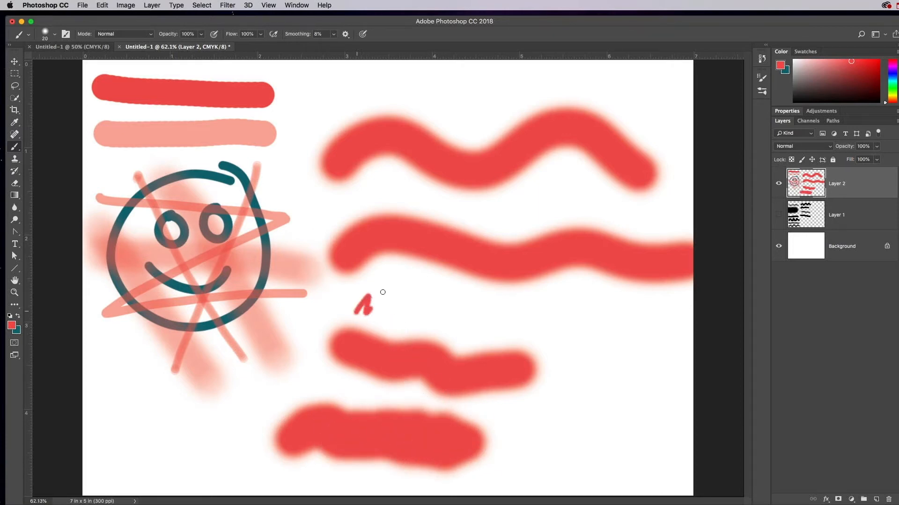
Draw thin red zigzags under the waves and on the right, with smoothing at 9%
left_click_drag(355, 309, 499, 310)
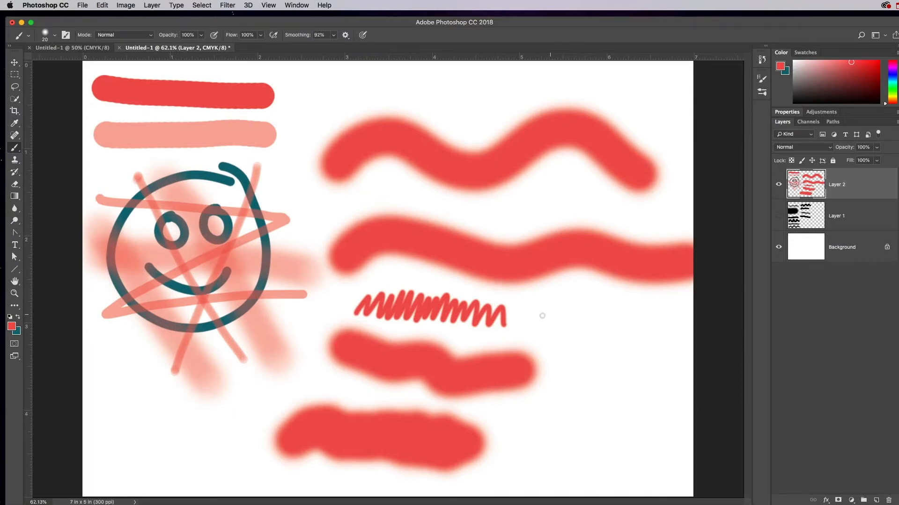
left_click_drag(547, 312, 602, 427)
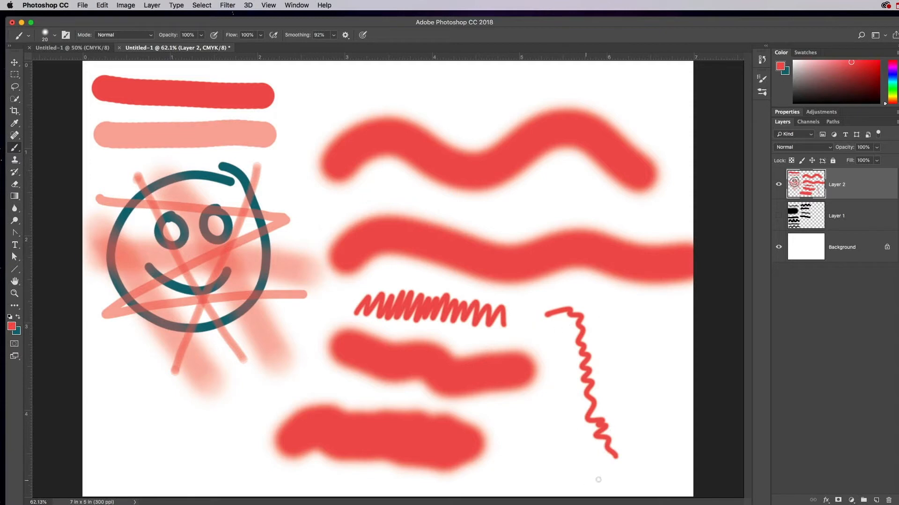
mouse_move(416, 233)
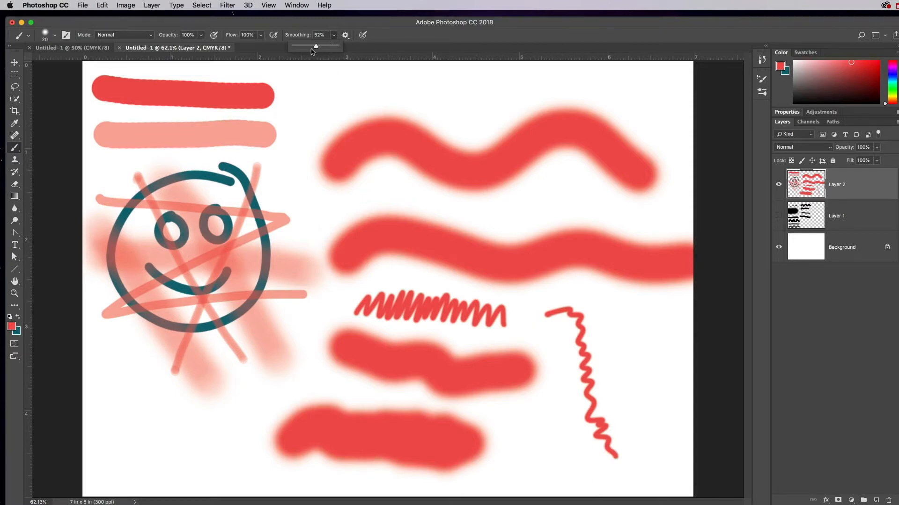
left_click_drag(315, 46, 298, 46)
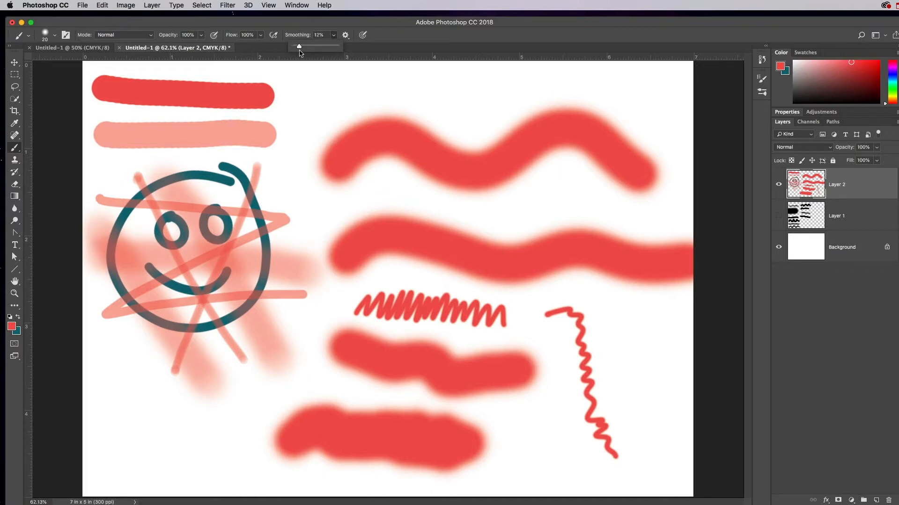
left_click_drag(299, 46, 296, 46)
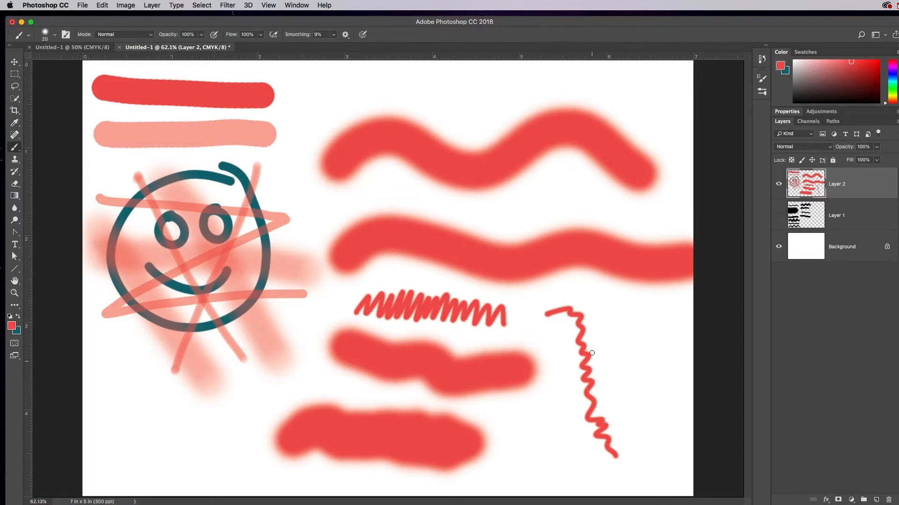
mouse_move(598, 323)
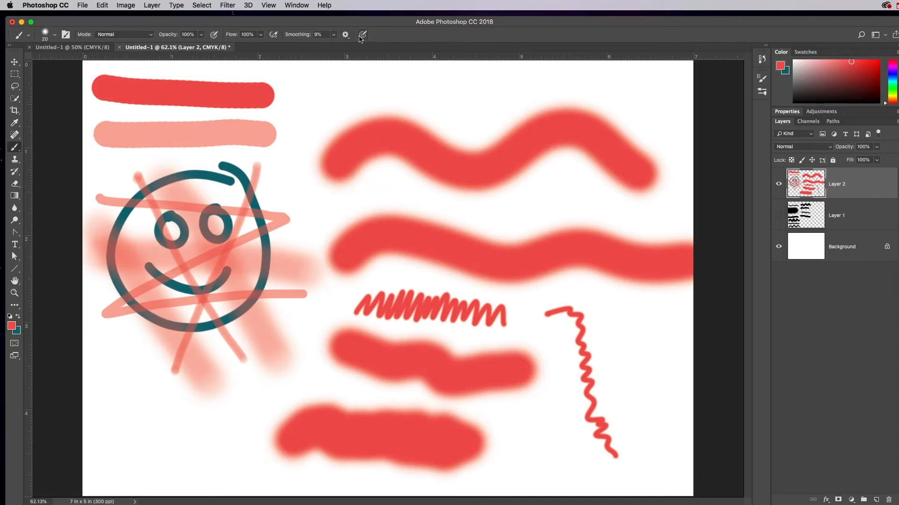
left_click(345, 34)
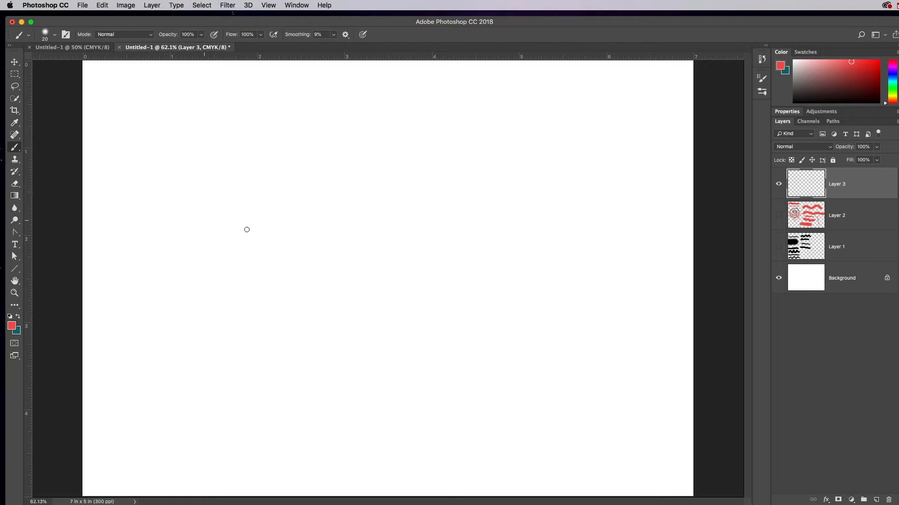
mouse_move(252, 279)
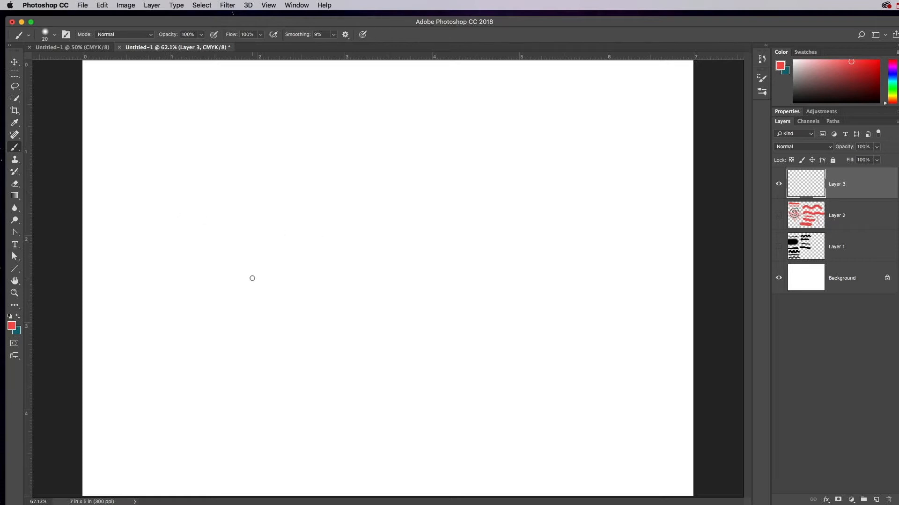
mouse_move(336, 182)
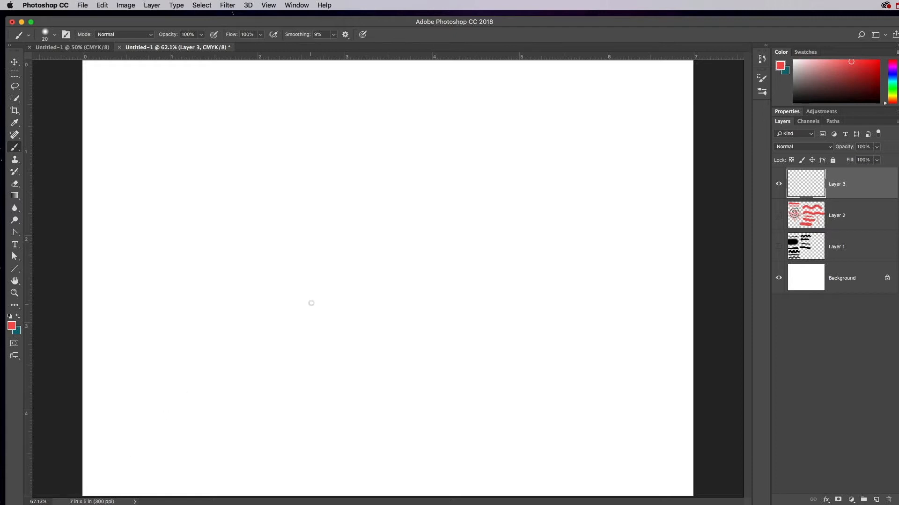
mouse_move(276, 251)
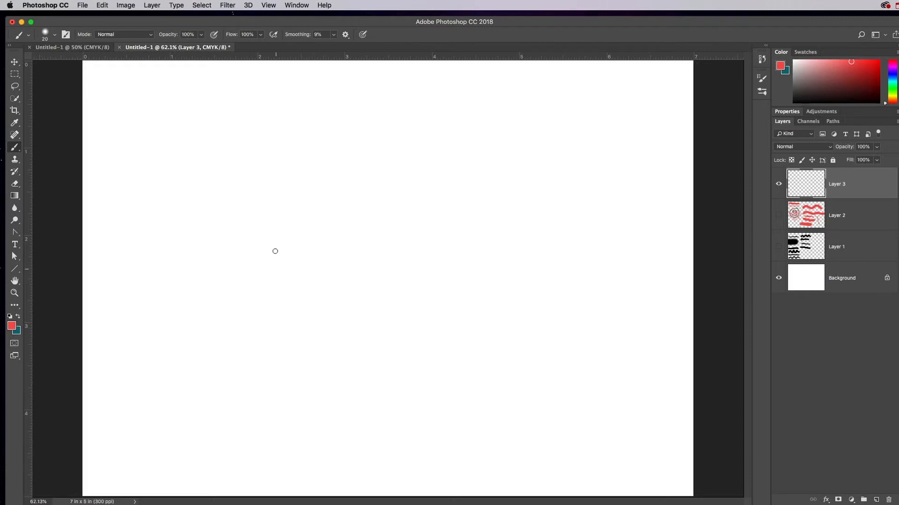
mouse_move(314, 270)
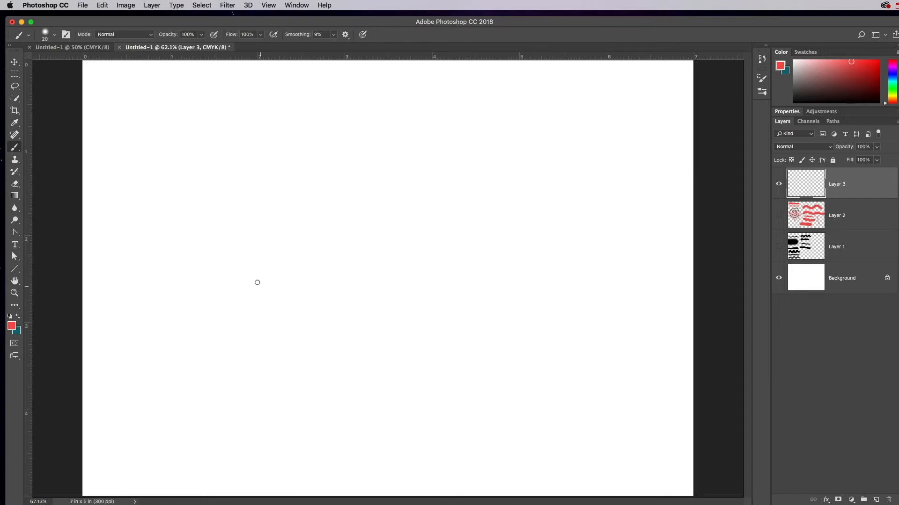
mouse_move(242, 257)
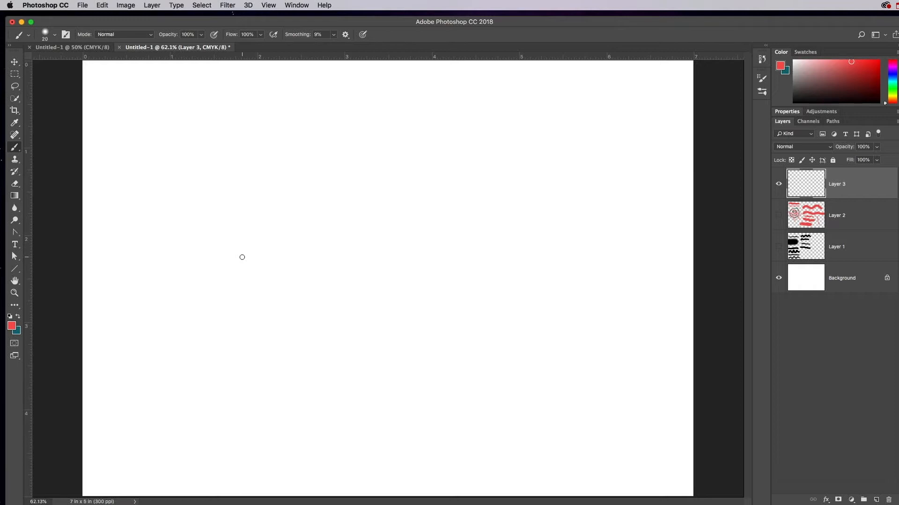
mouse_move(253, 216)
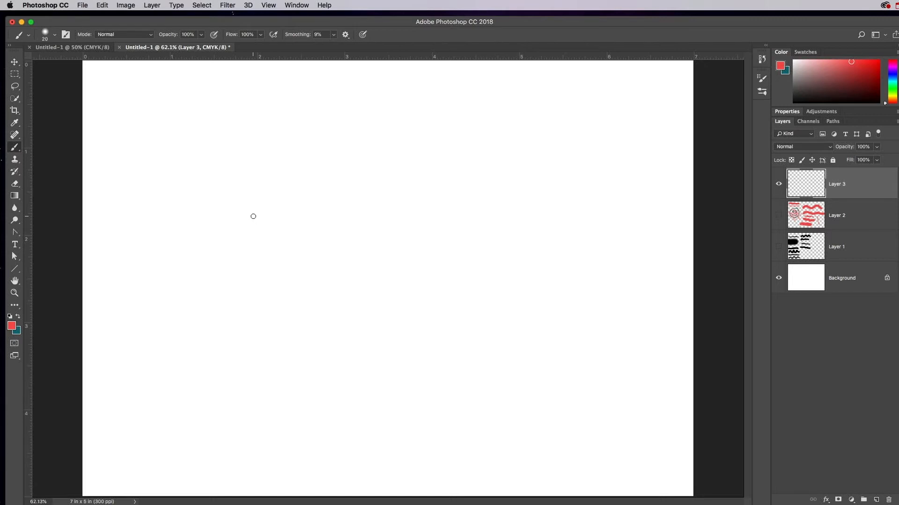
mouse_move(188, 281)
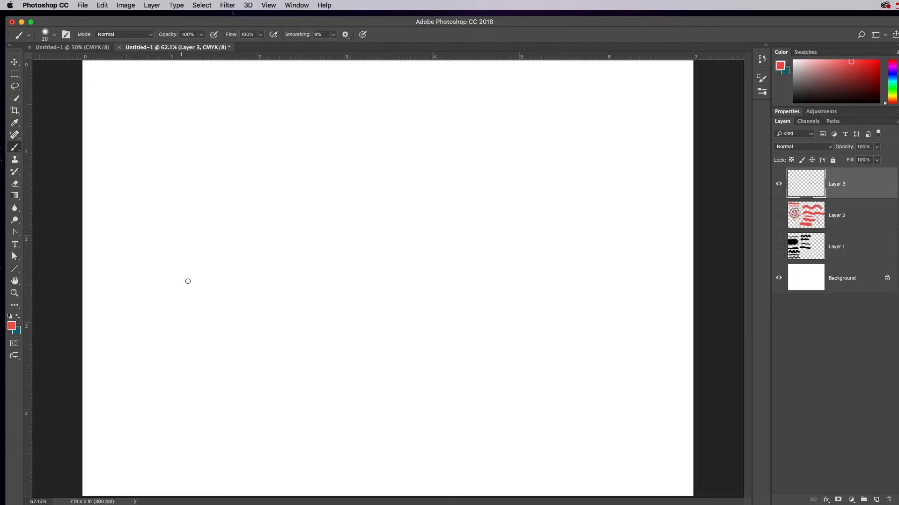
mouse_move(199, 280)
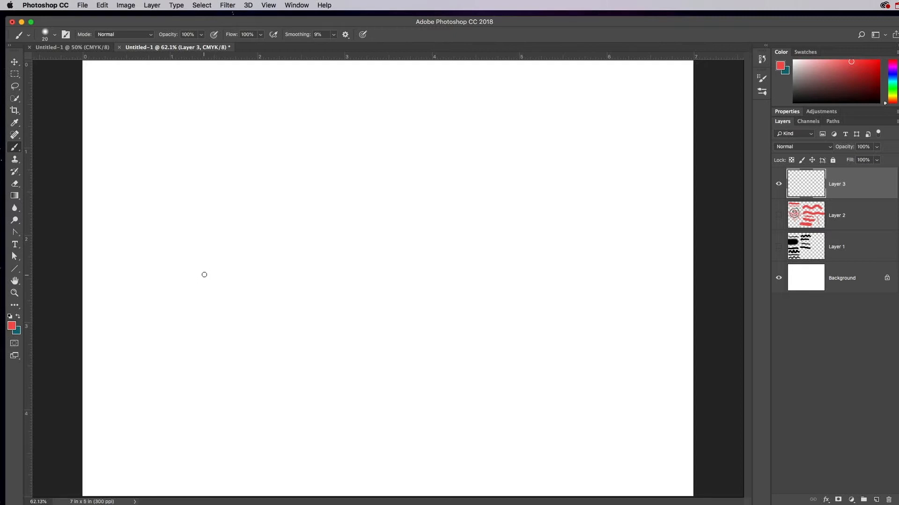
mouse_move(68, 170)
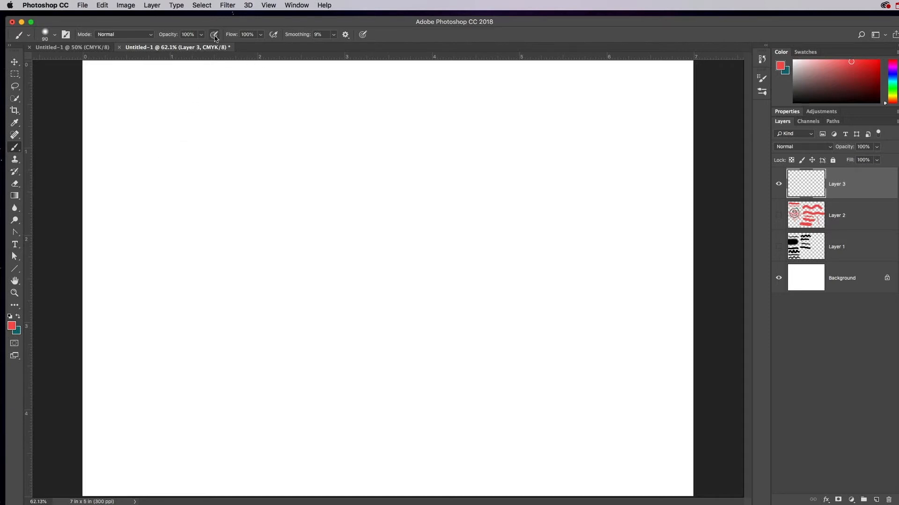
mouse_move(217, 28)
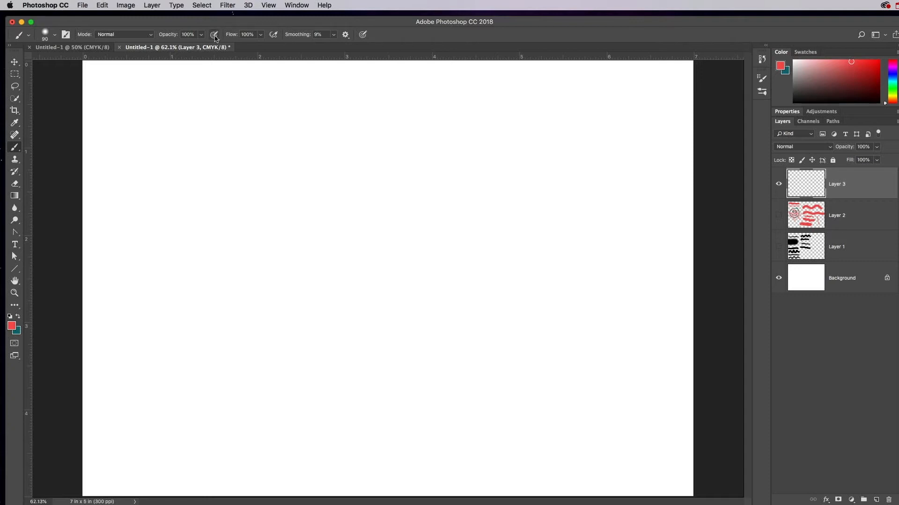
mouse_move(214, 34)
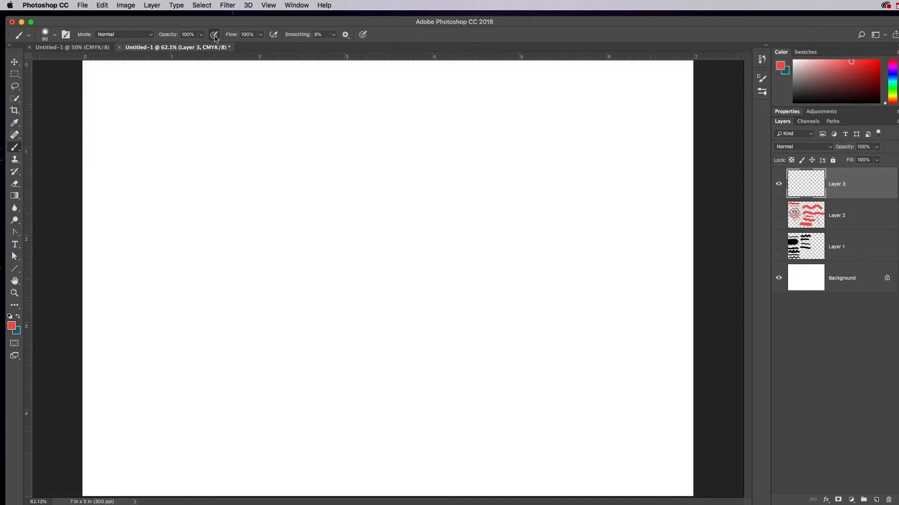
mouse_move(446, 234)
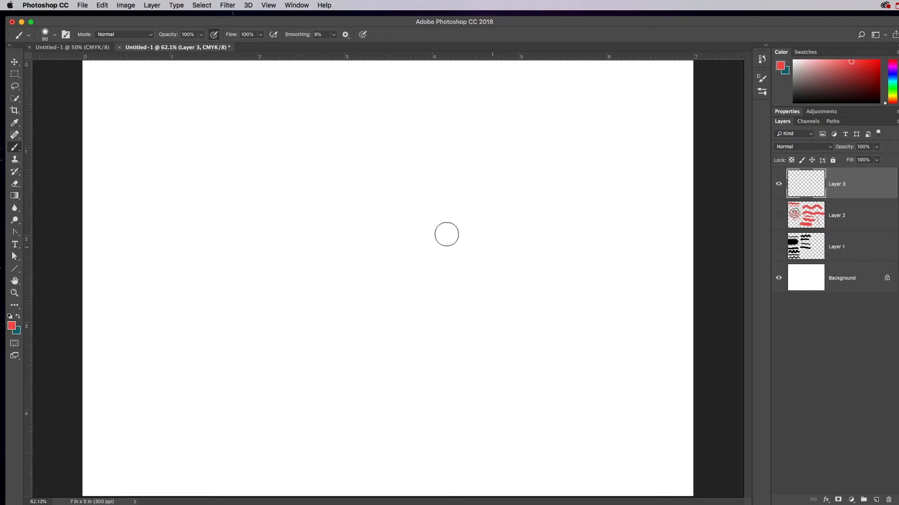
mouse_move(148, 115)
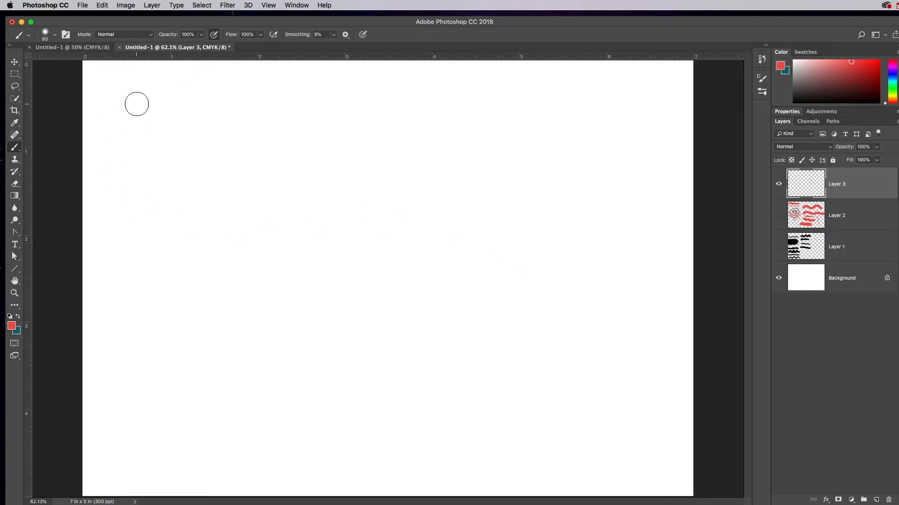
mouse_move(118, 87)
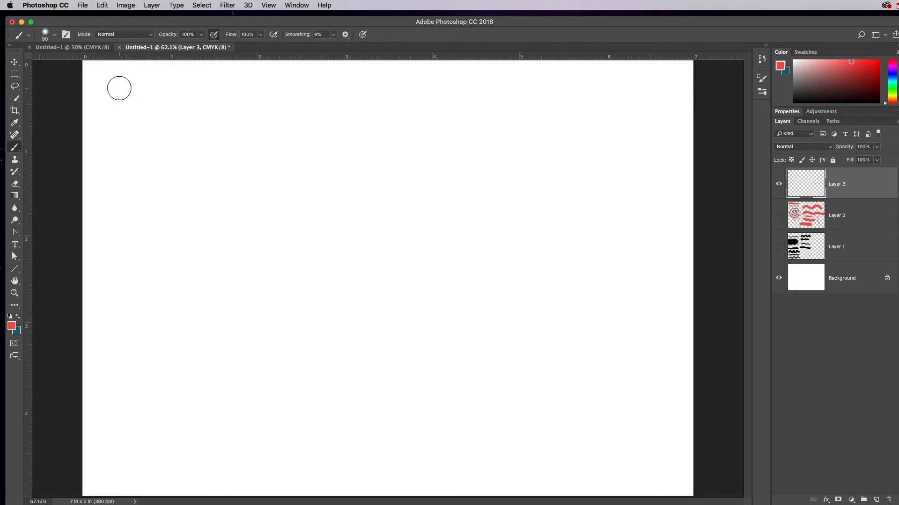
Paint four vertical strokes top-left, from faint pale red to fully opaque red
left_click_drag(119, 88, 168, 215)
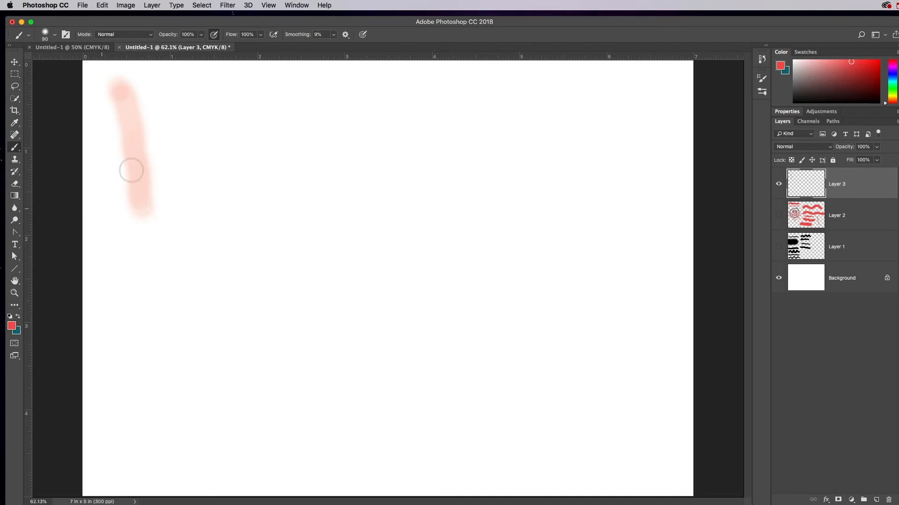
mouse_move(163, 84)
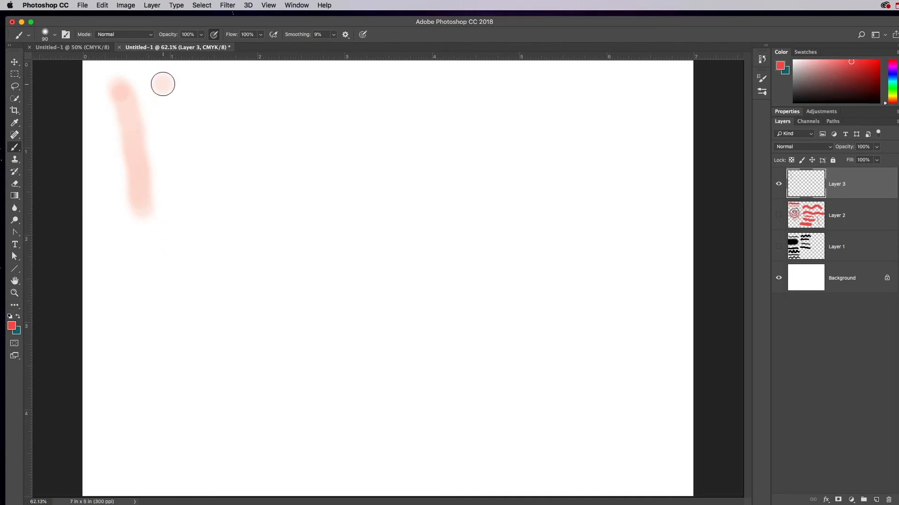
left_click_drag(164, 85, 181, 202)
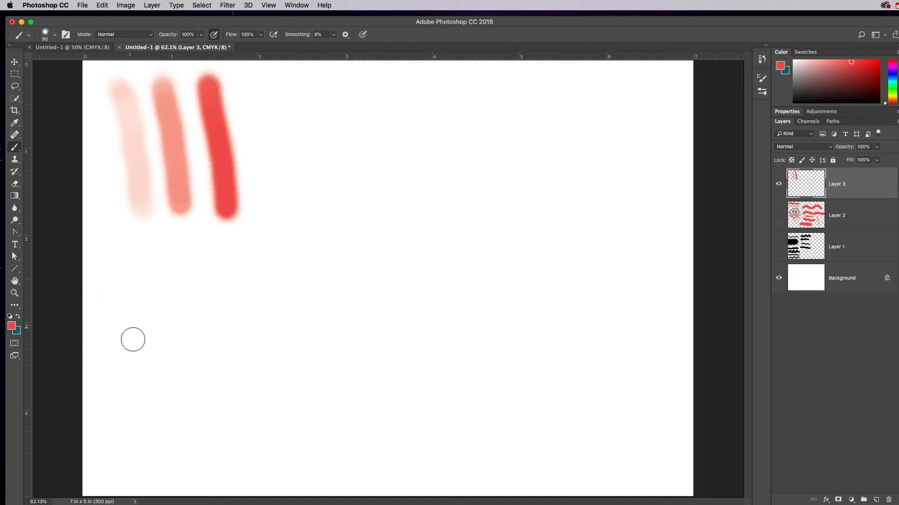
mouse_move(171, 337)
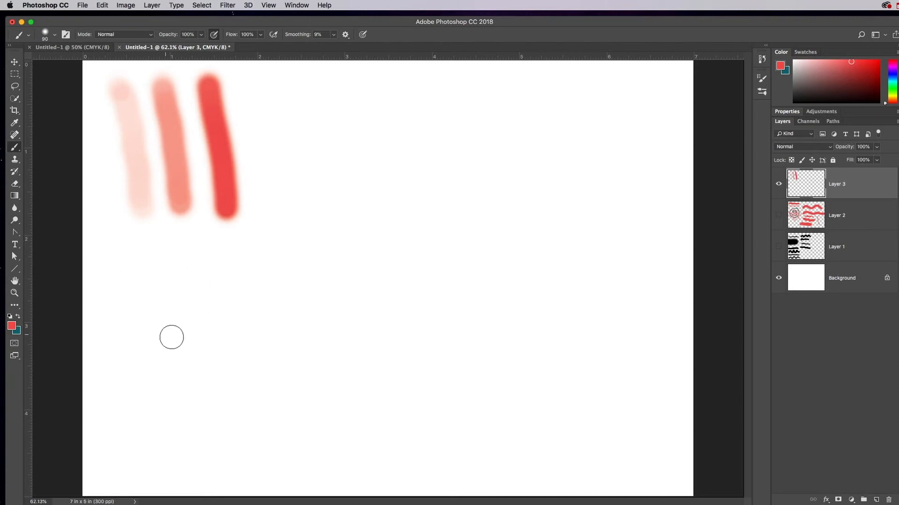
mouse_move(148, 149)
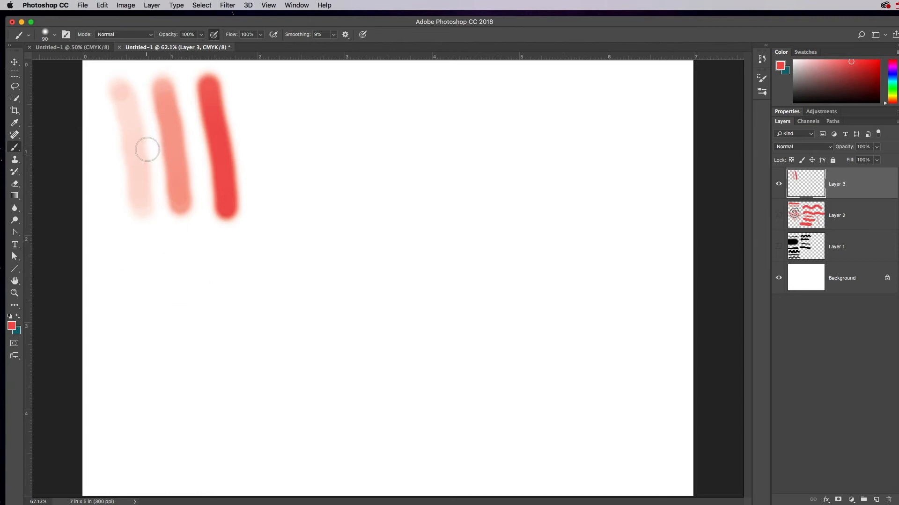
mouse_move(146, 138)
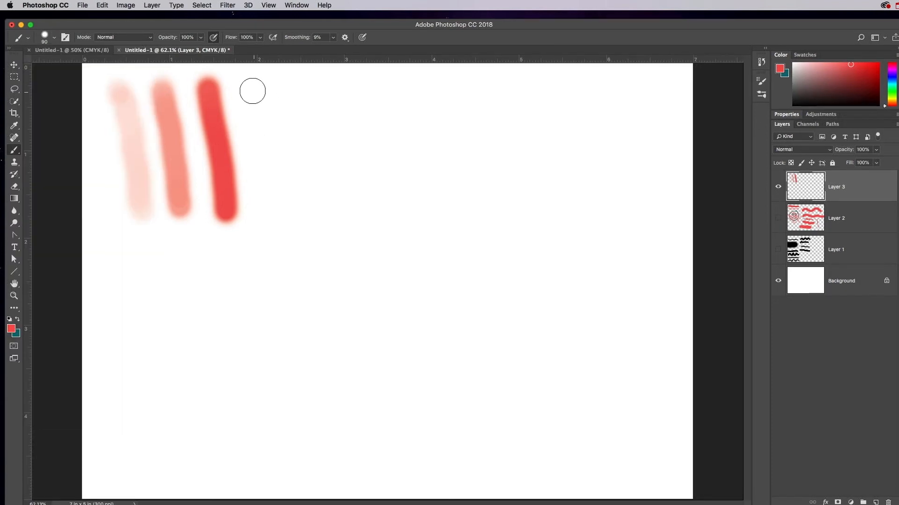
left_click_drag(252, 90, 257, 215)
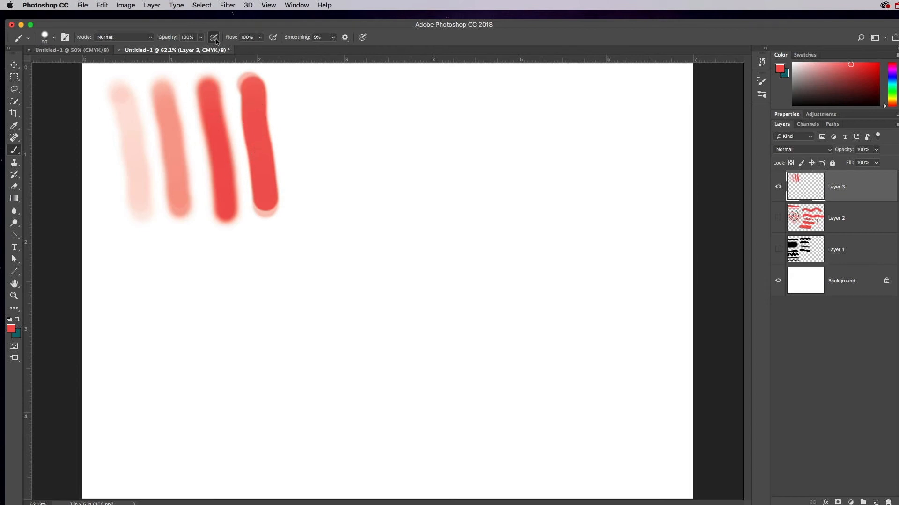
mouse_move(363, 38)
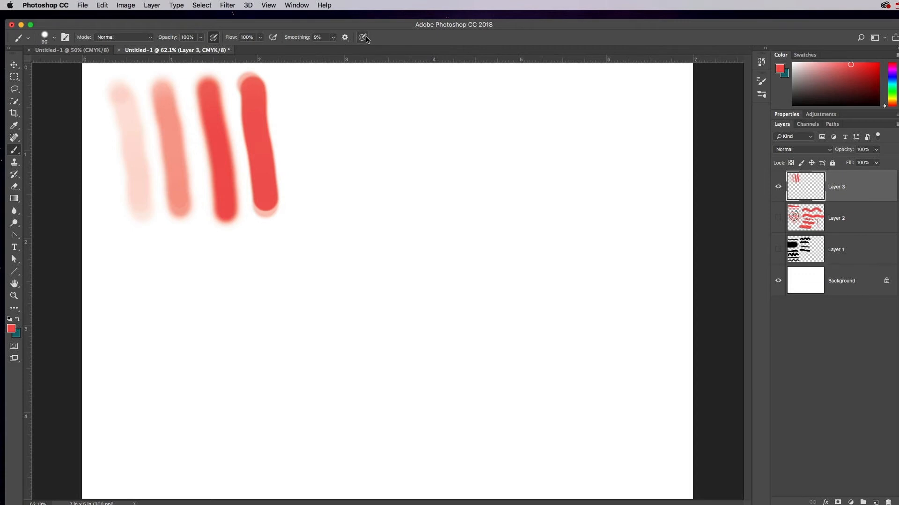
mouse_move(318, 89)
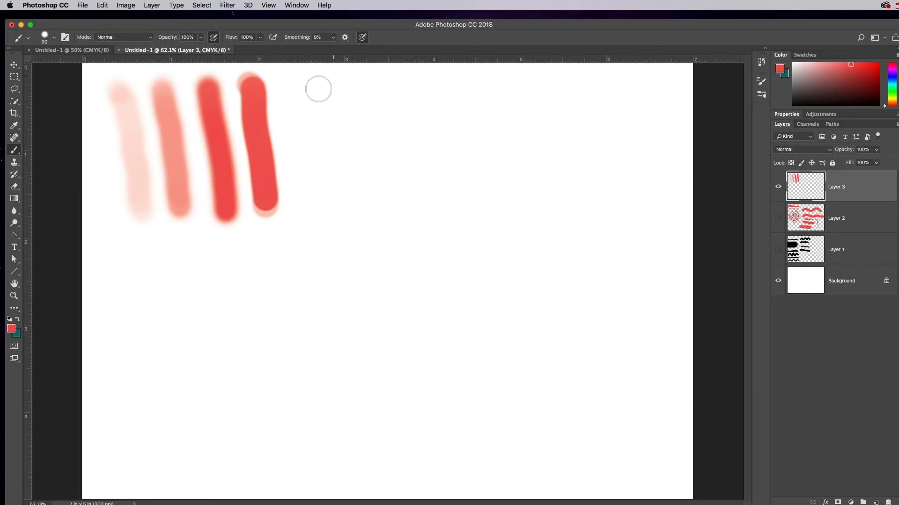
mouse_move(135, 223)
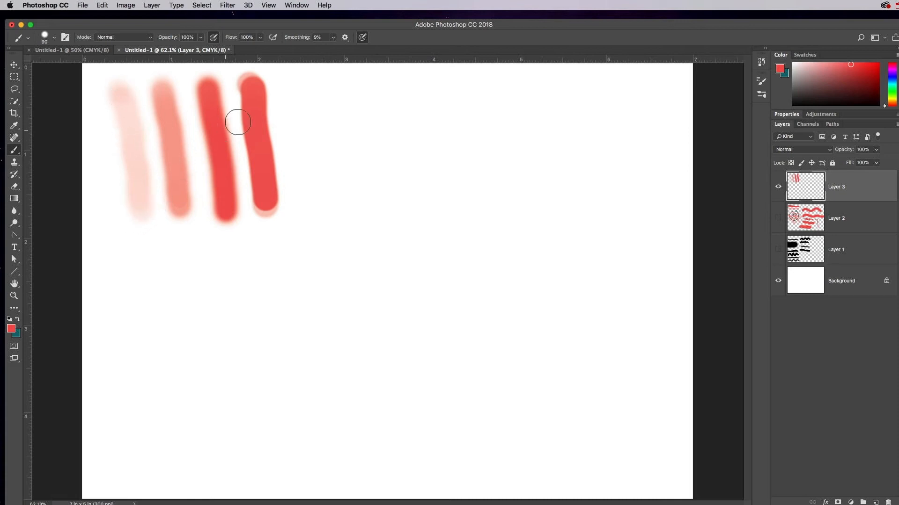
mouse_move(133, 140)
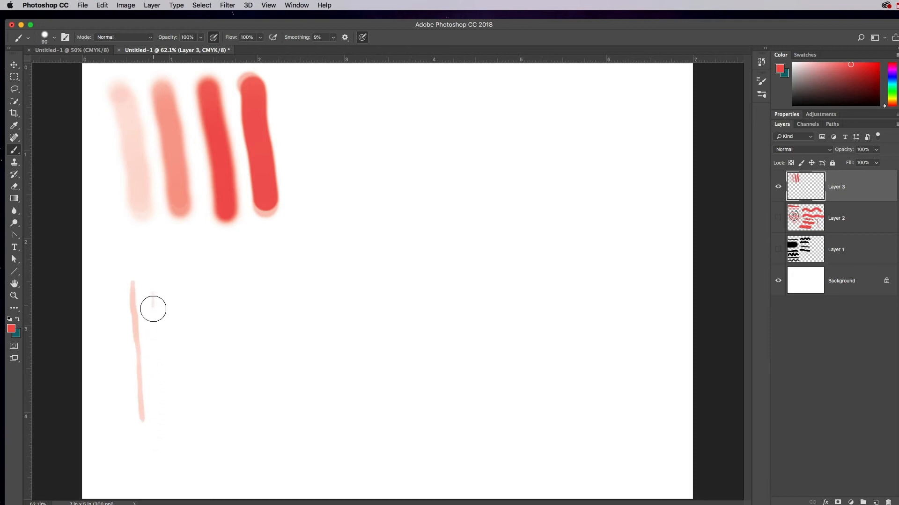
Paint two thin pale vertical strokes and a thicker red stroke at lower left
left_click_drag(153, 309, 173, 287)
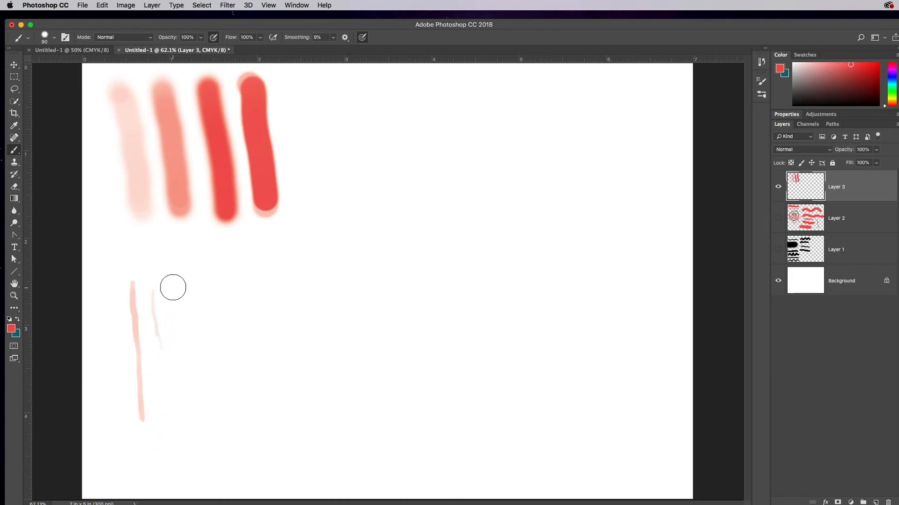
left_click_drag(172, 286, 178, 334)
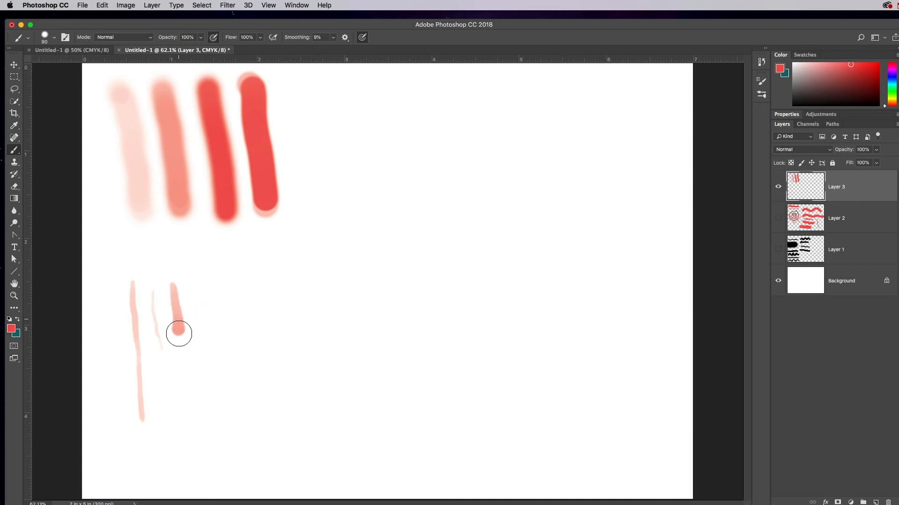
left_click_drag(178, 333, 189, 470)
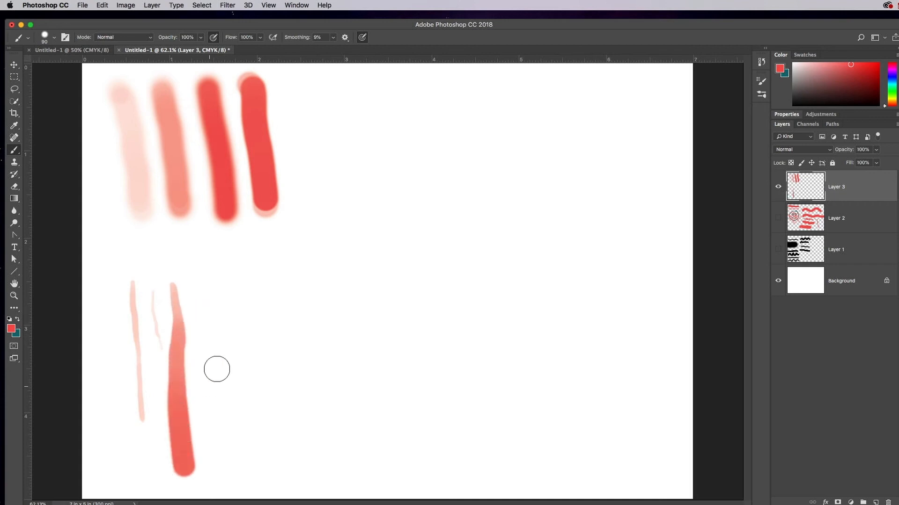
mouse_move(220, 274)
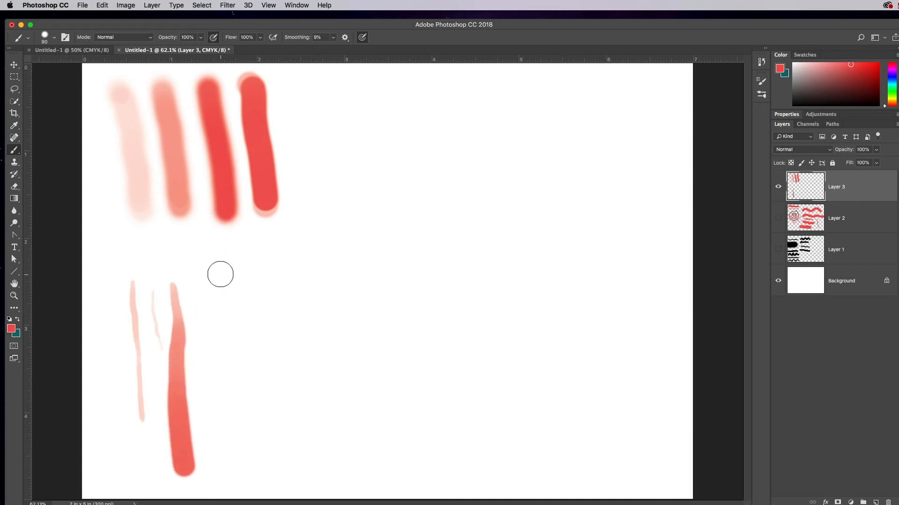
Paint a thick red zigzag across the middle, extending to the right
left_click_drag(220, 273, 418, 278)
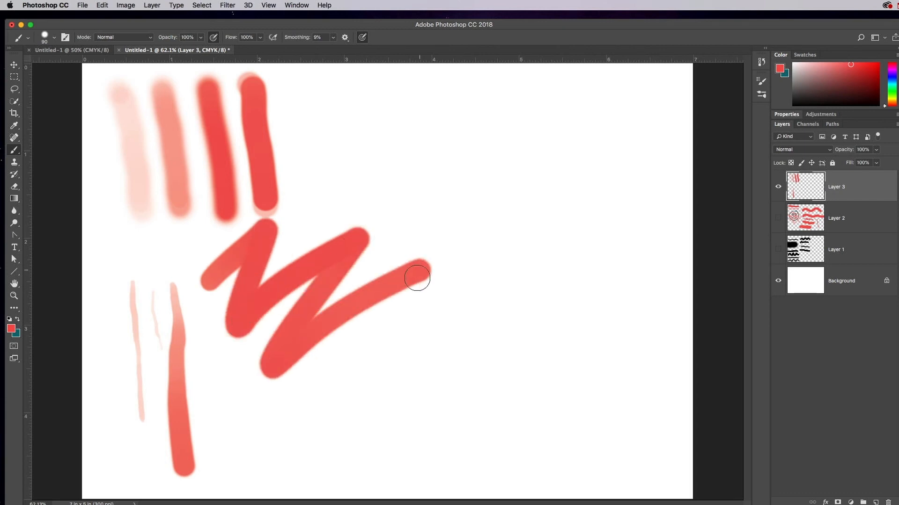
left_click_drag(417, 277, 491, 346)
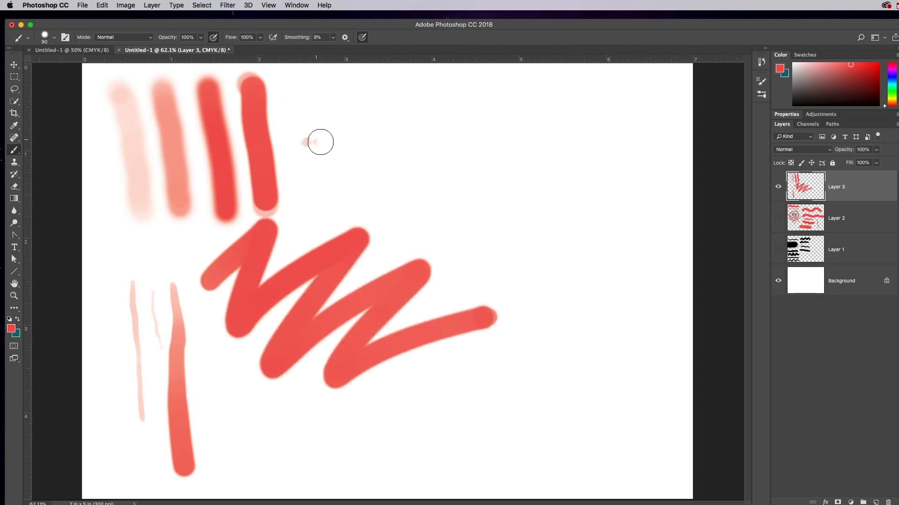
Draw a long bumpy pale red curve from the top, down the right side, along the bottom
left_click_drag(310, 144, 432, 147)
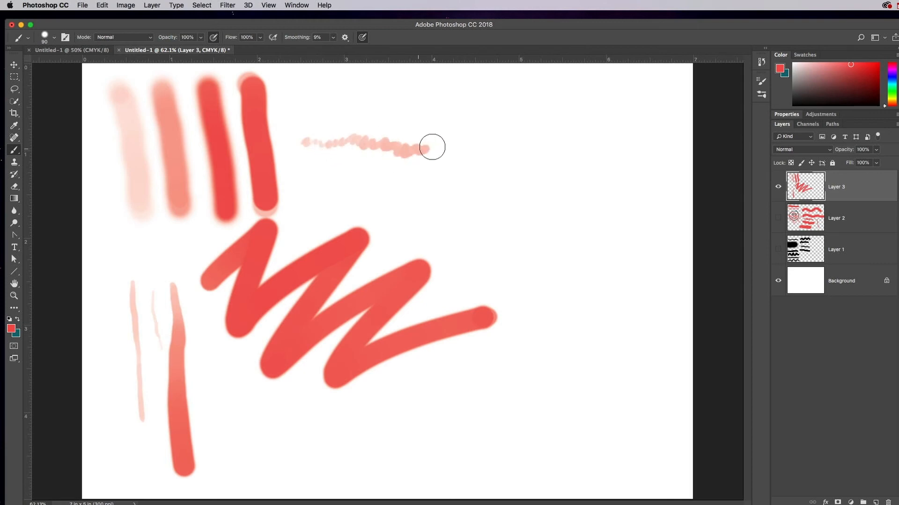
left_click_drag(431, 147, 508, 191)
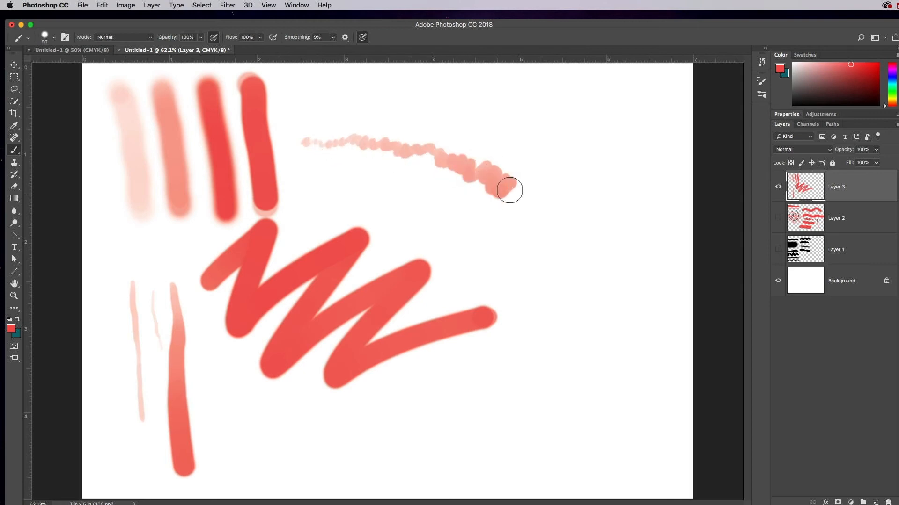
left_click_drag(508, 189, 590, 281)
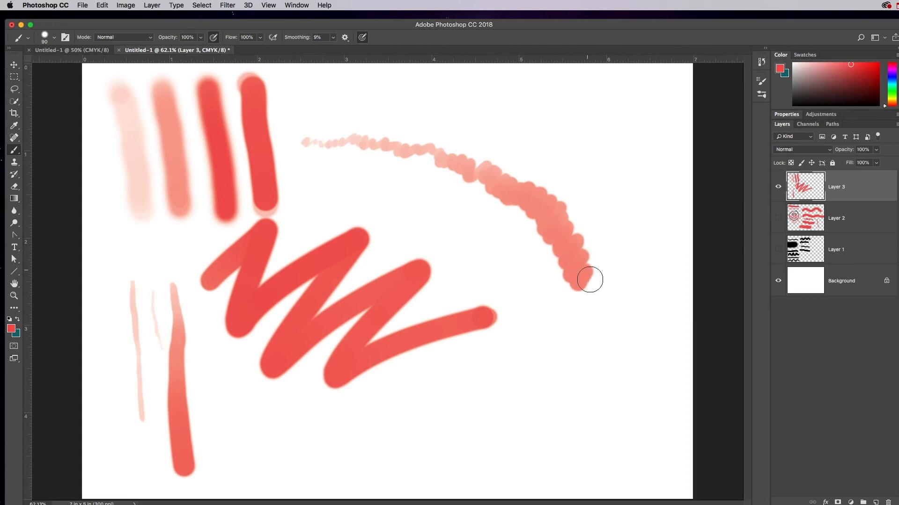
left_click_drag(590, 280, 570, 424)
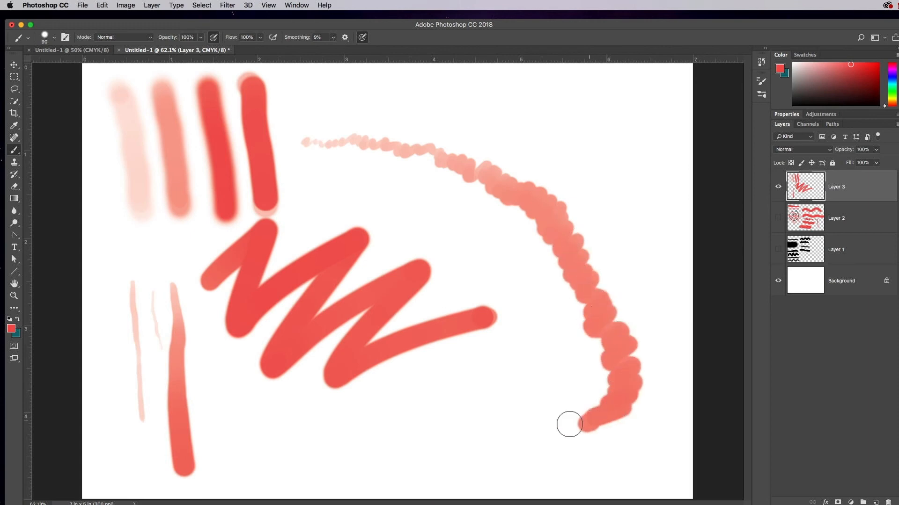
left_click_drag(569, 425, 321, 475)
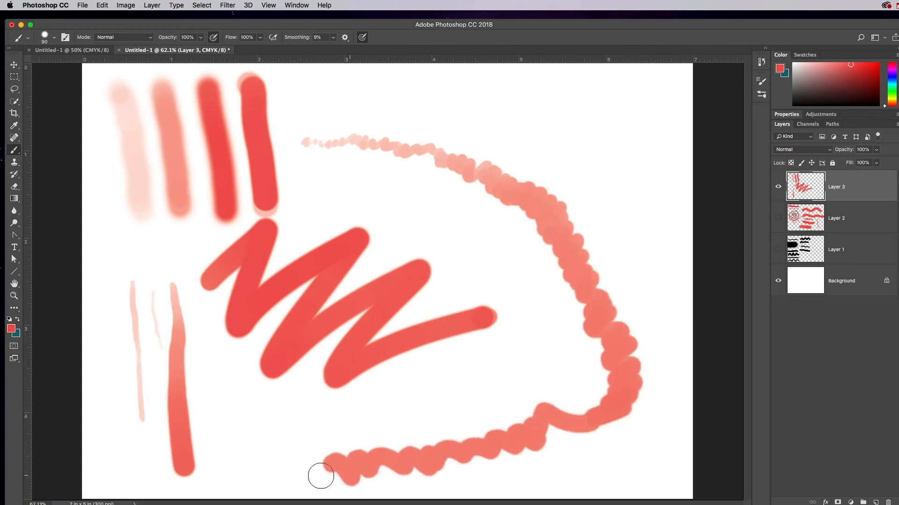
Add a wavy stroke along the bottom and sweeping red loops across the middle
left_click_drag(320, 475, 464, 442)
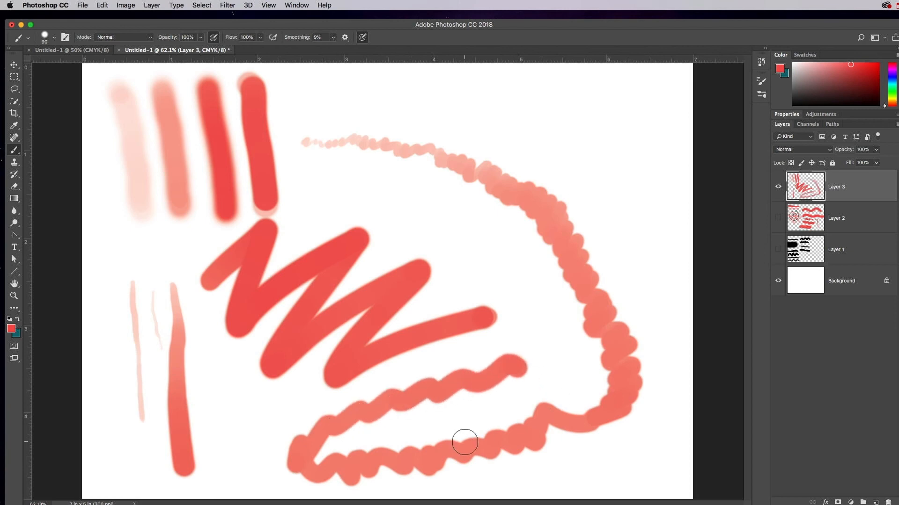
mouse_move(521, 378)
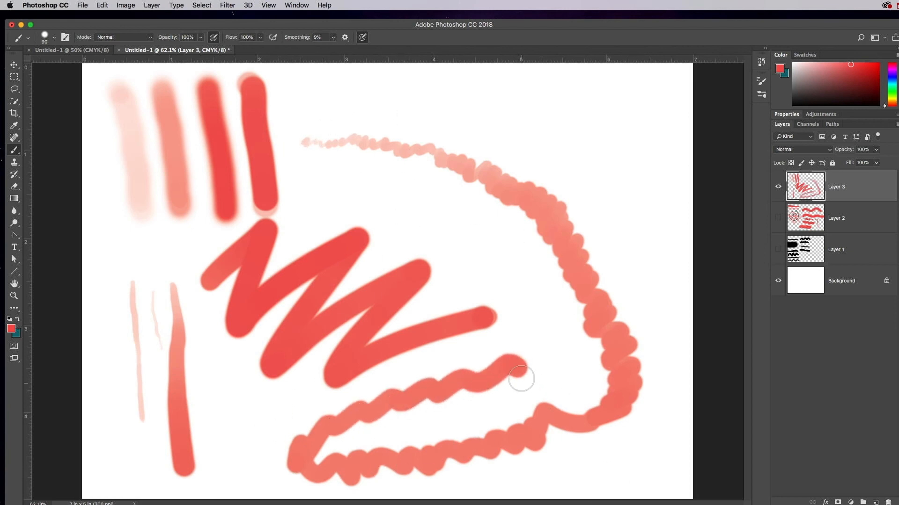
mouse_move(342, 173)
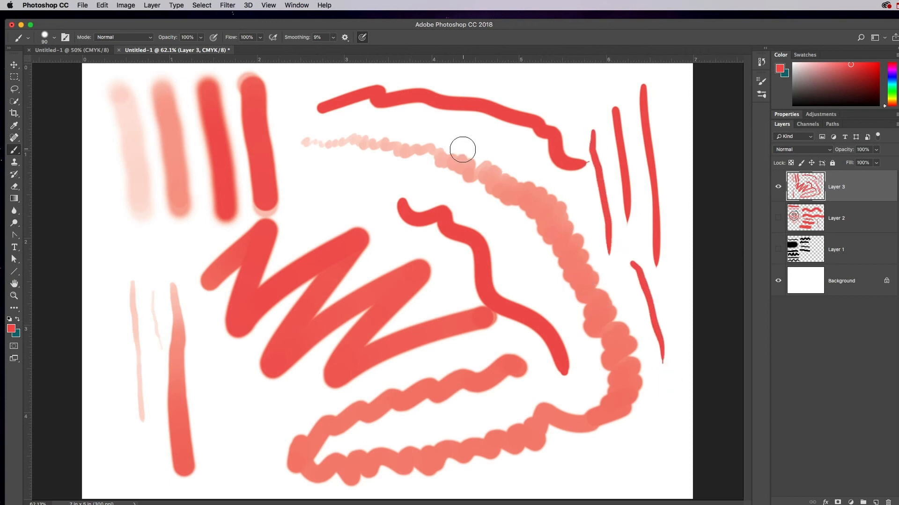
left_click_drag(462, 150, 514, 238)
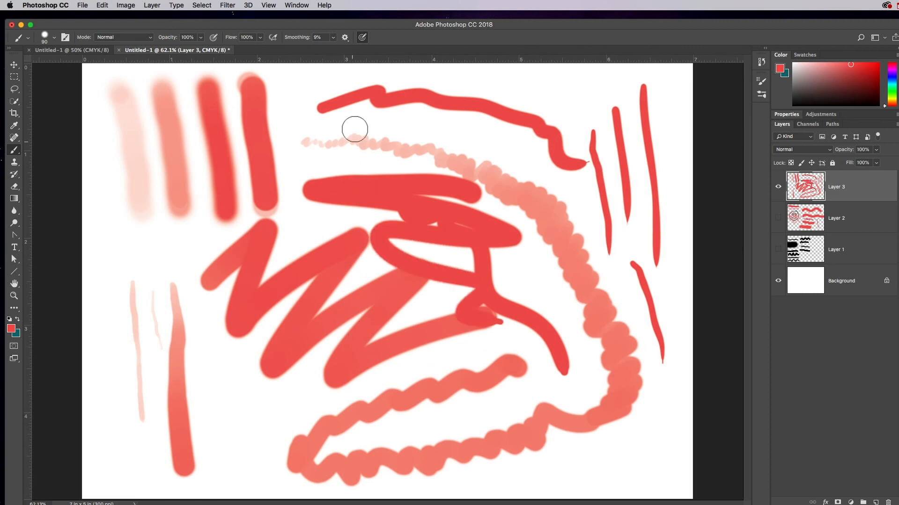
mouse_move(407, 120)
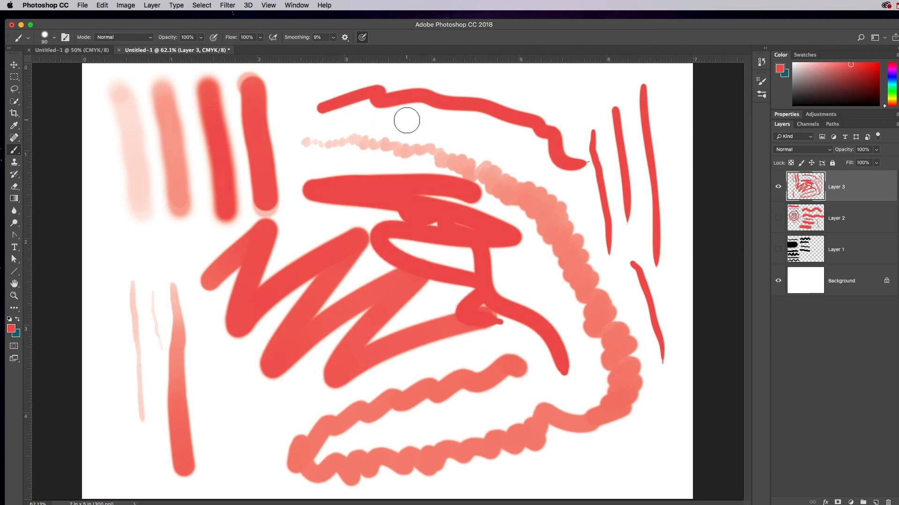